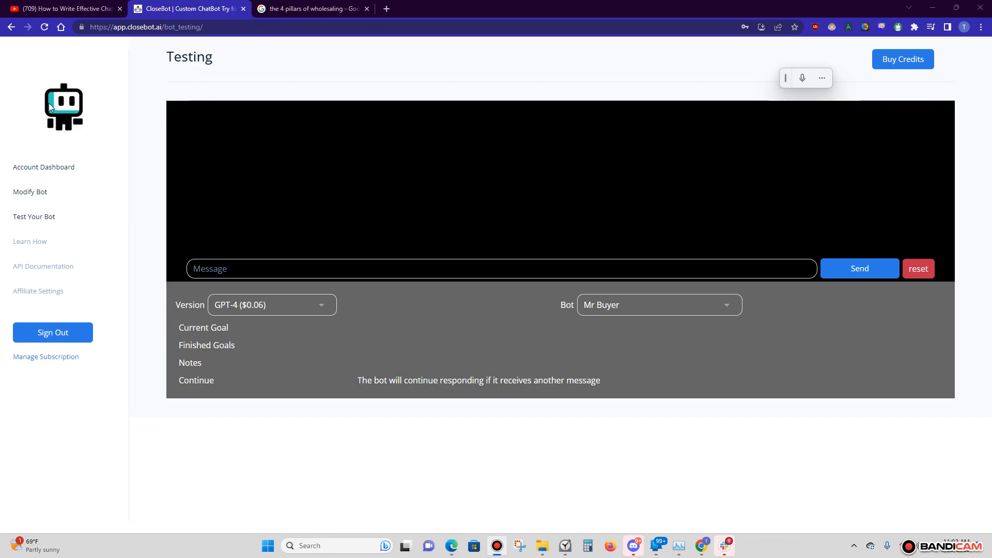
{"action": "mouse_move", "coordinate": [209, 128]}
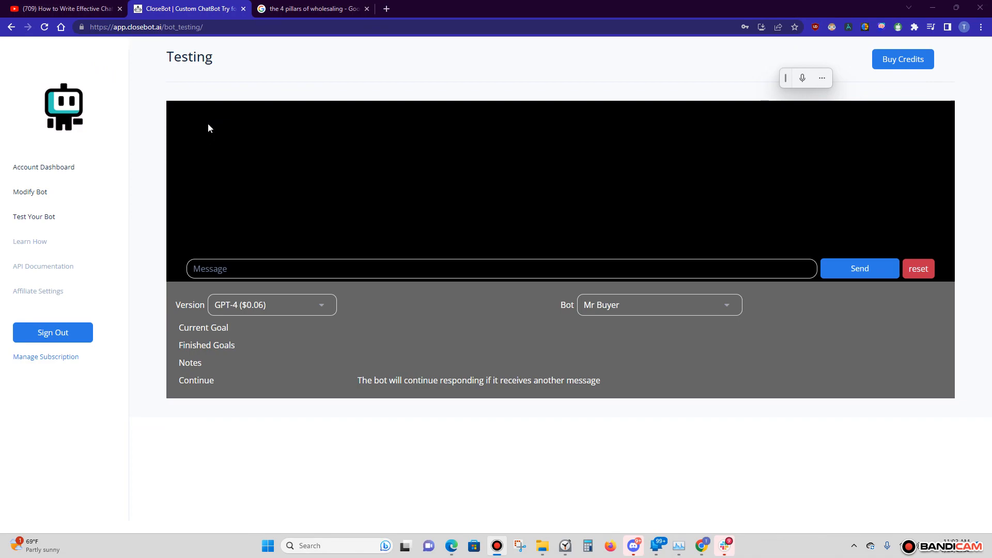
{"action": "mouse_move", "coordinate": [271, 262]}
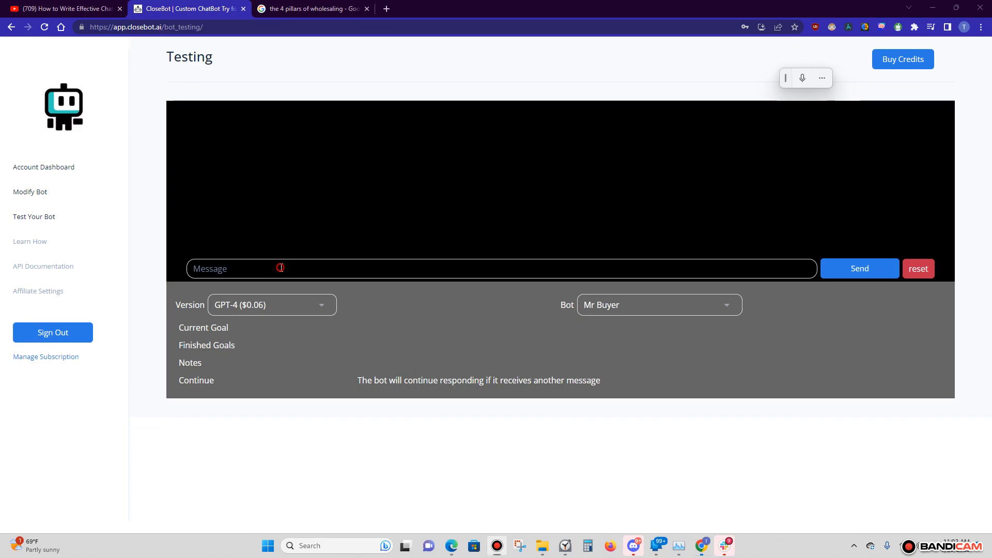
{"action": "mouse_move", "coordinate": [443, 262]}
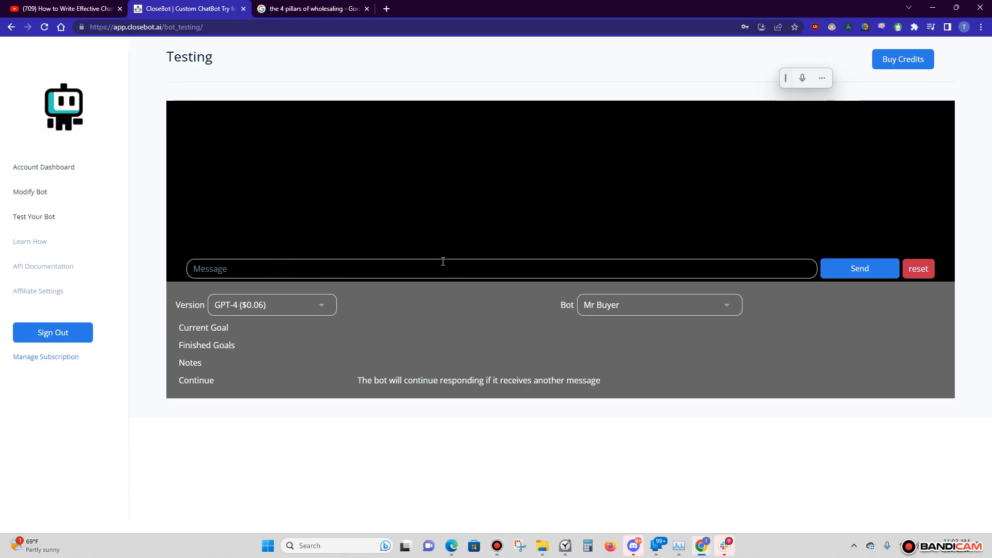
Send 'Hey you gave me a call about 123 Main St' to the Mr Buyer test bot.
{"action": "type", "text": "Hey"}
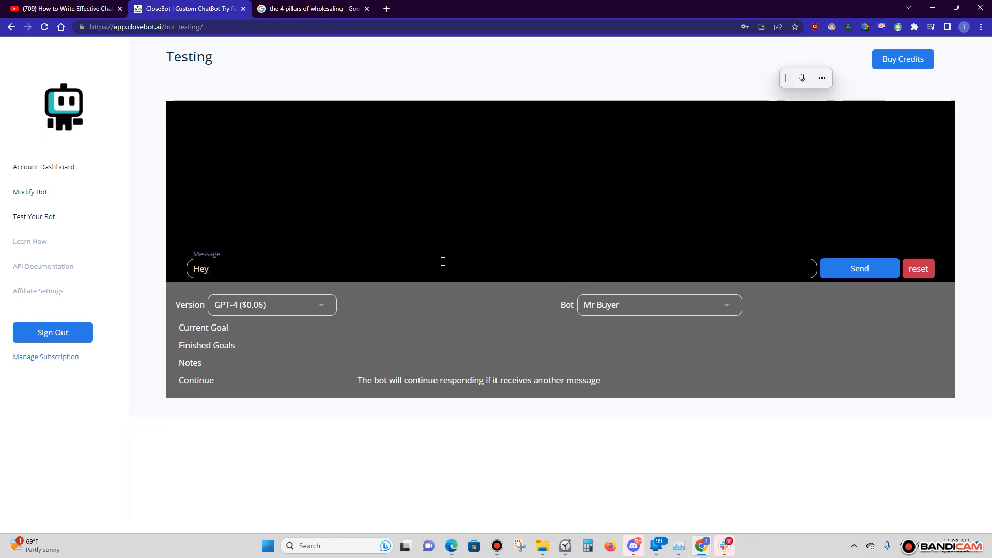
{"action": "type", "text": "you gave me"}
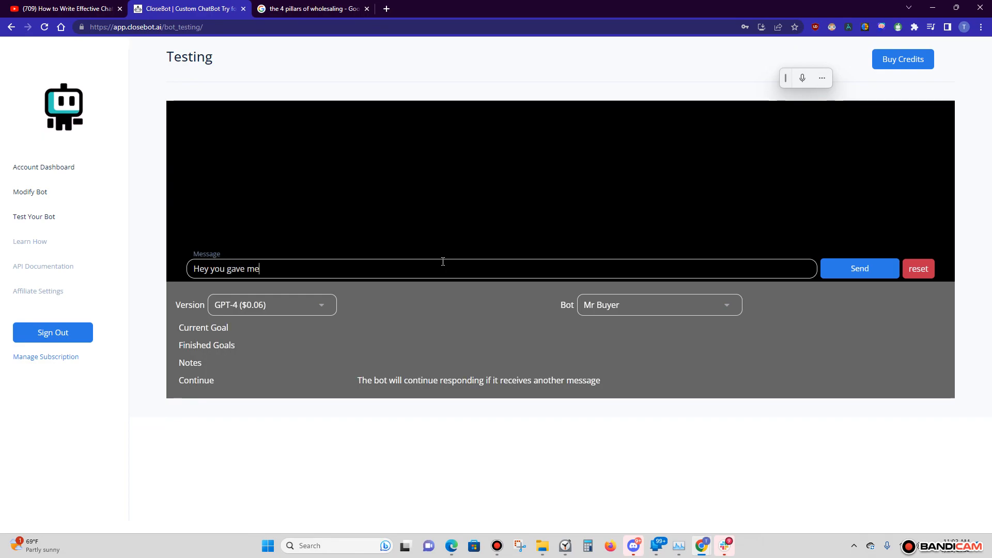
{"action": "type", "text": "a call about"}
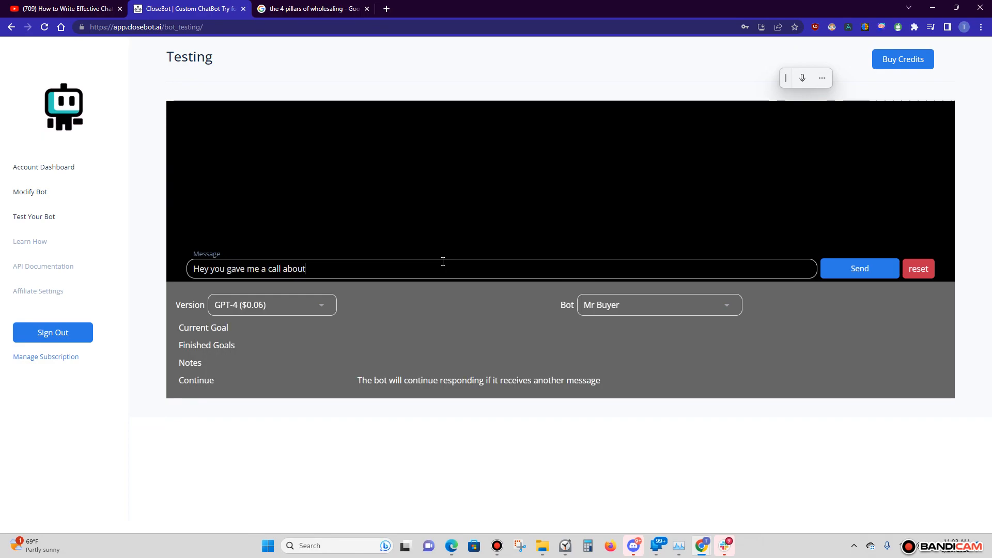
{"action": "type", "text": "123 M"}
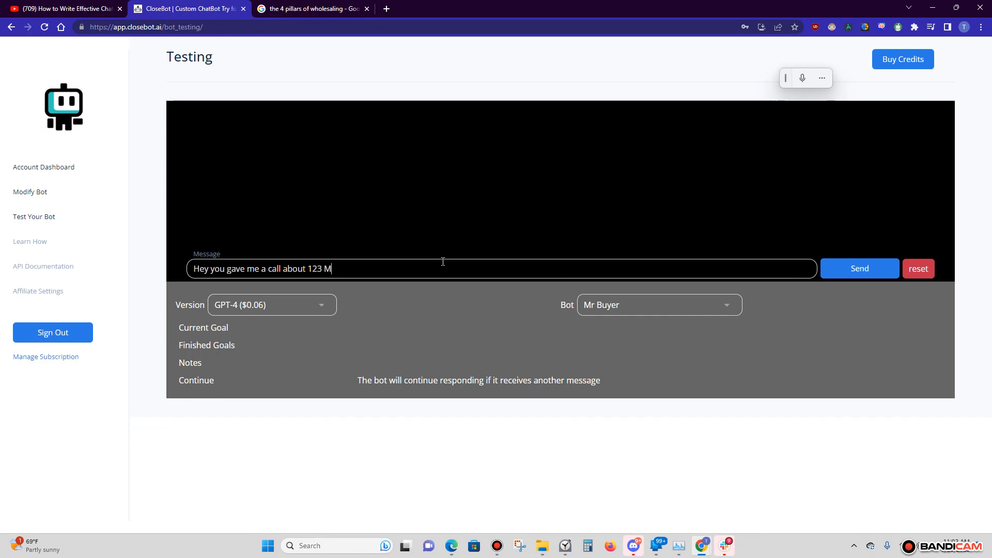
{"action": "type", "text": "ain St"}
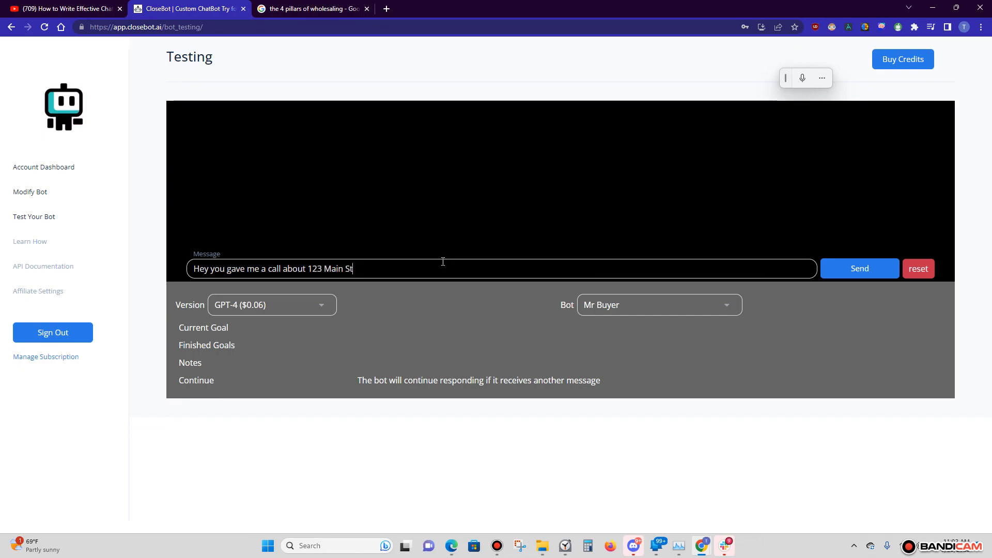
{"action": "left_click", "coordinate": [859, 268]}
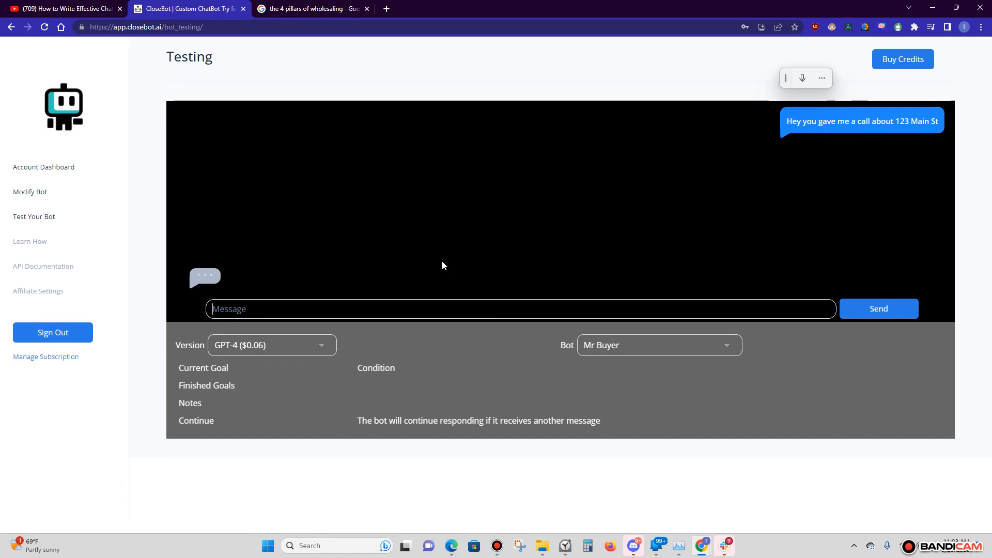
{"action": "left_click", "coordinate": [878, 309]}
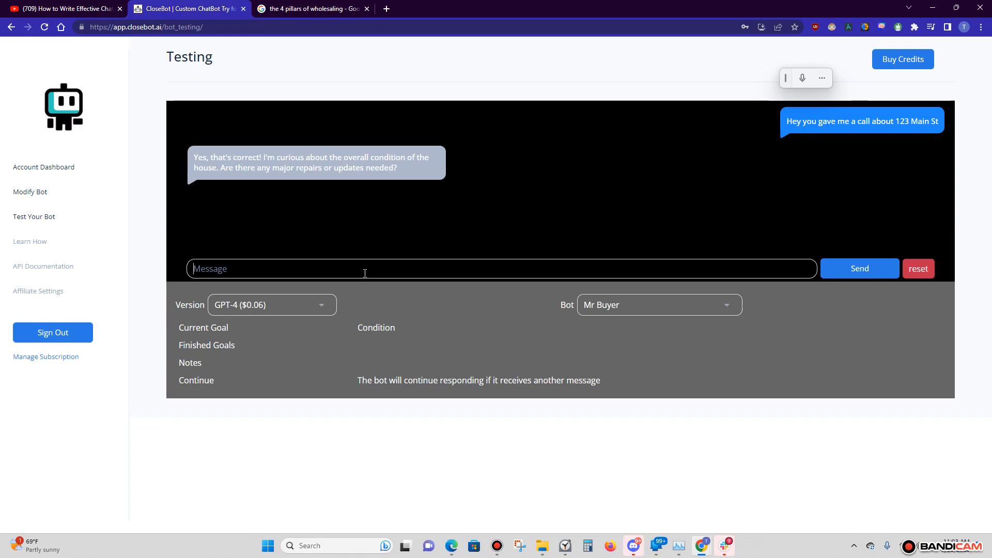
Send 'And who is this?' and get the bot's introduction as Sam from BPI.
{"action": "type", "text": "And who"}
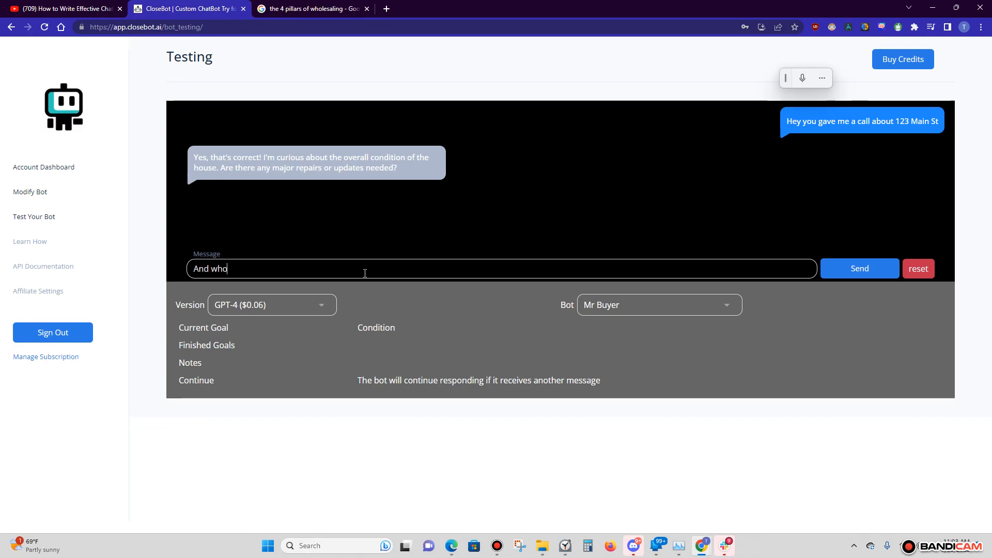
{"action": "type", "text": "is this?"}
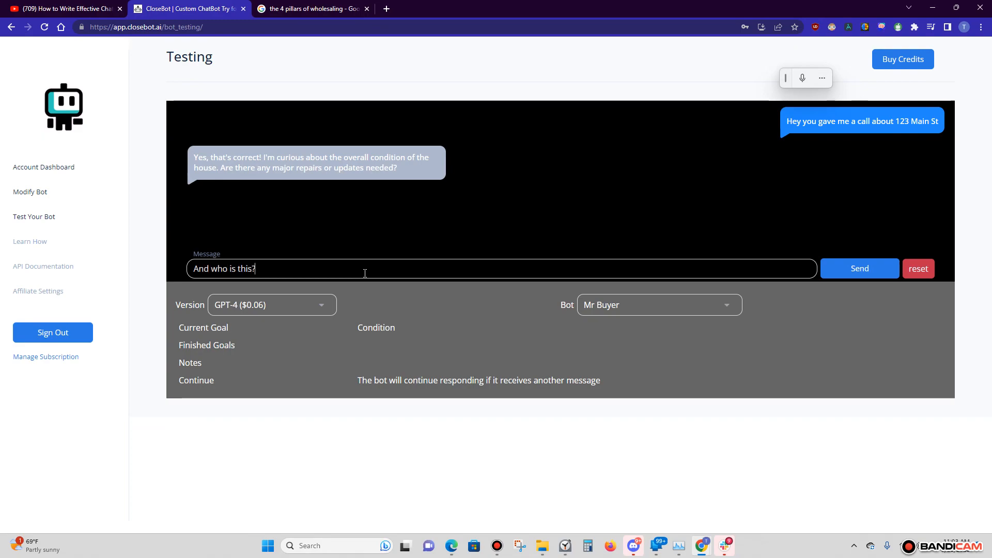
{"action": "left_click", "coordinate": [859, 268]}
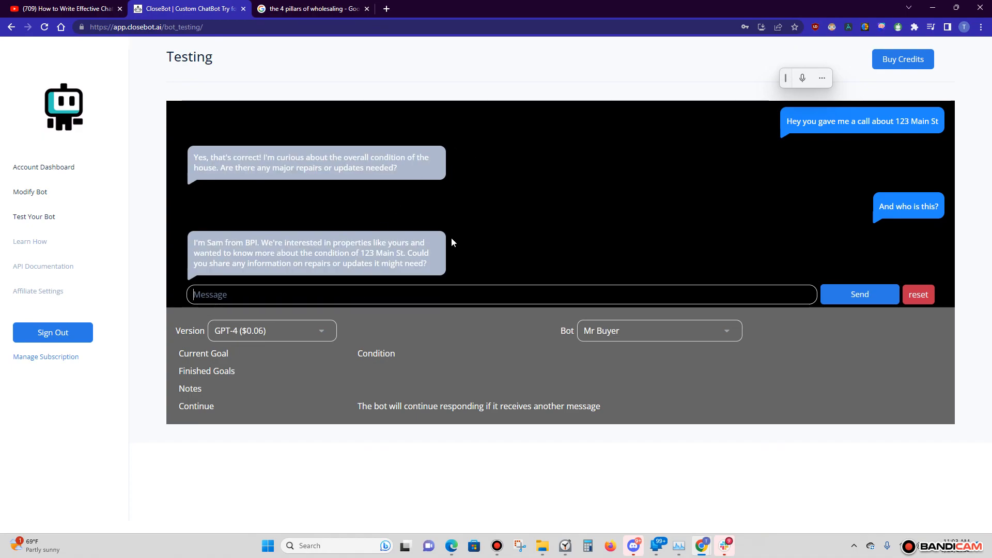
{"action": "mouse_move", "coordinate": [222, 280]}
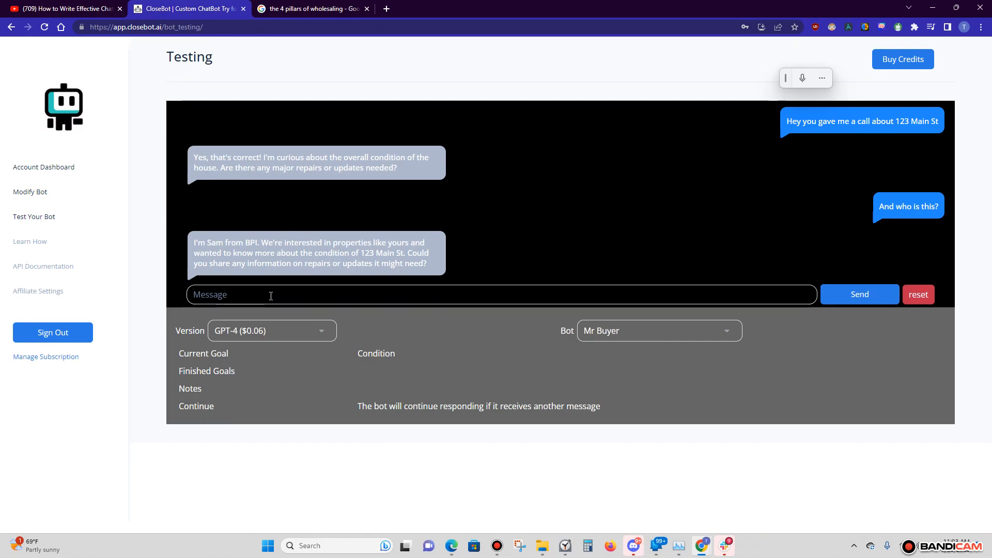
{"action": "mouse_move", "coordinate": [285, 300]}
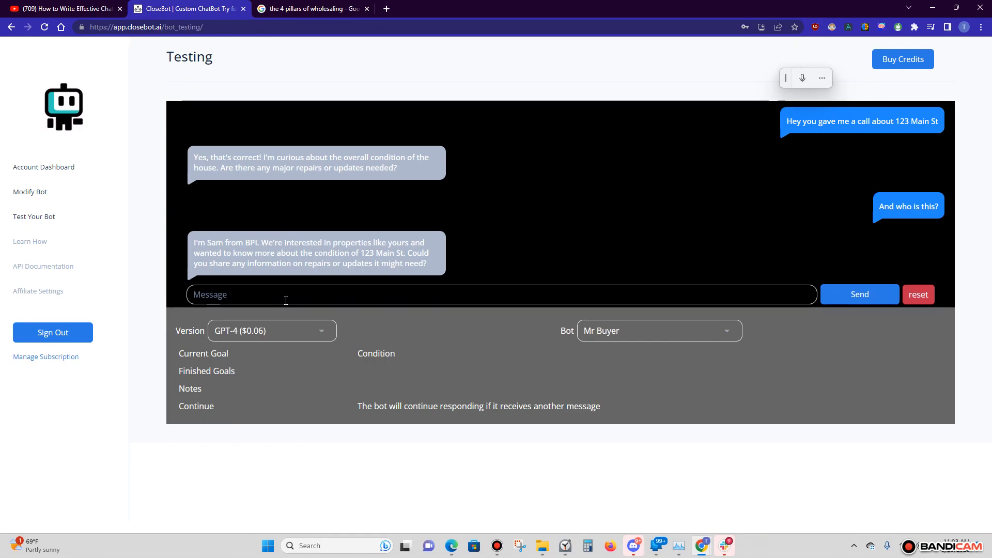
{"action": "left_click", "coordinate": [288, 295]}
{"action": "type", "text": "The roof is leak"}
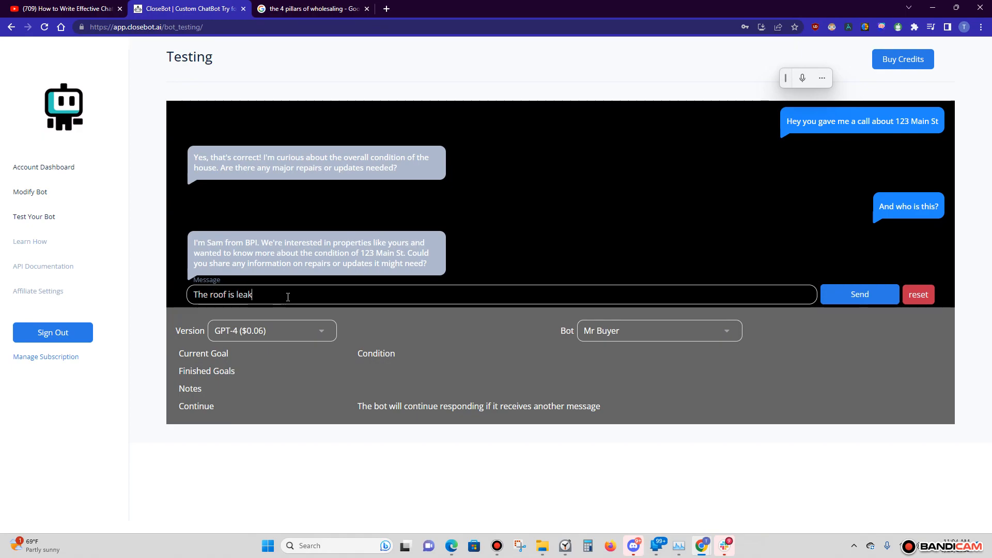
Send the condition answer: roof leaking, deck needs replacing, but a solid home.
{"action": "type", "text": "ing right t"}
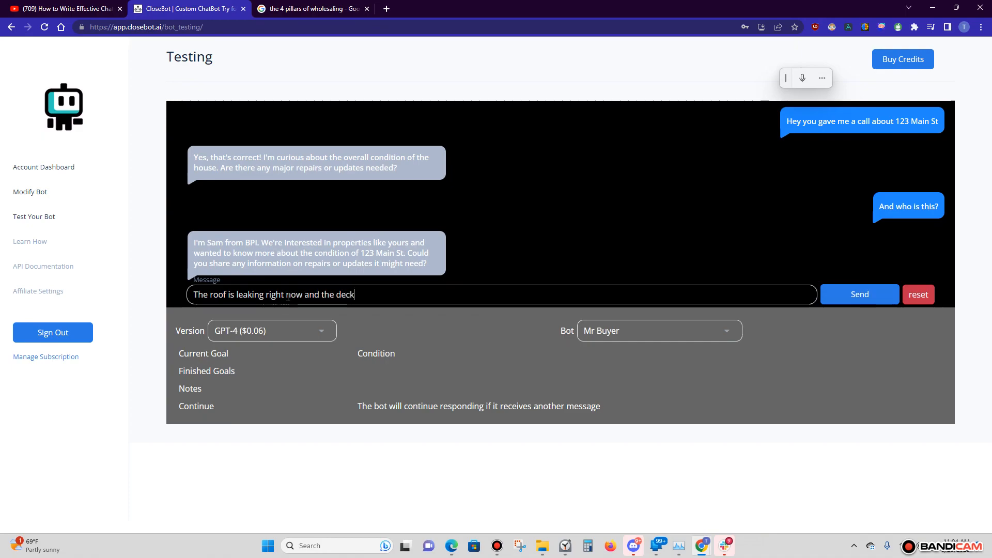
{"action": "type", "text": "needs to be replaced but"}
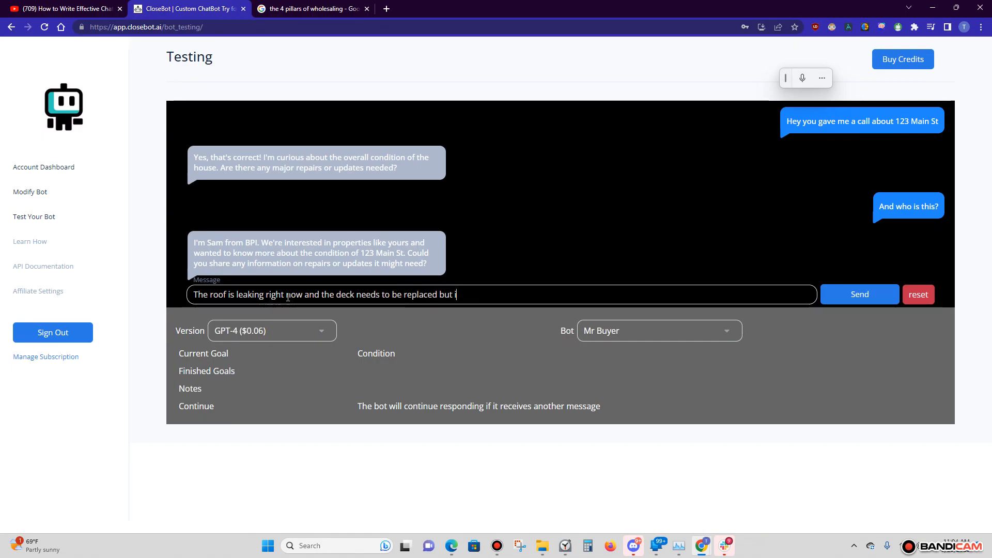
{"action": "type", "text": "its a sold"}
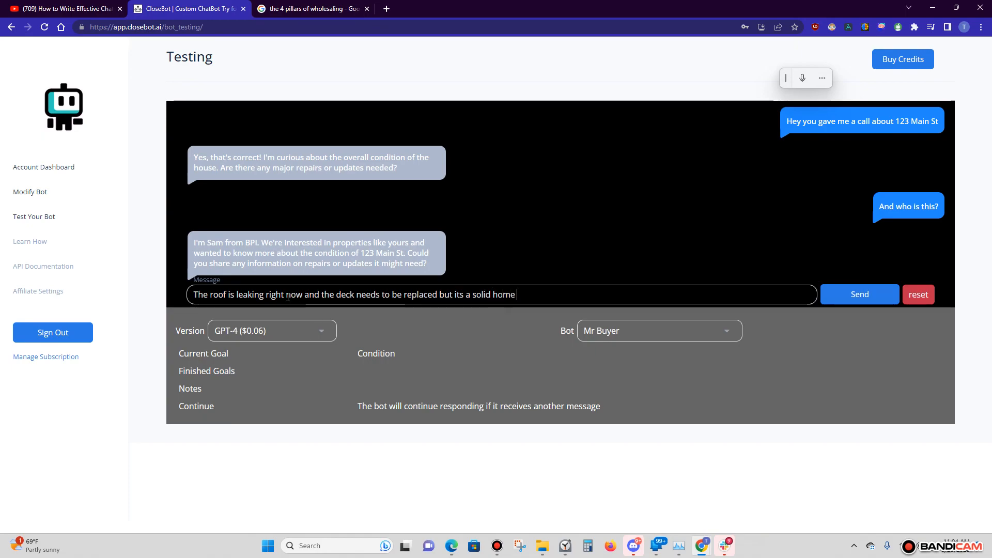
{"action": "left_click", "coordinate": [859, 294]}
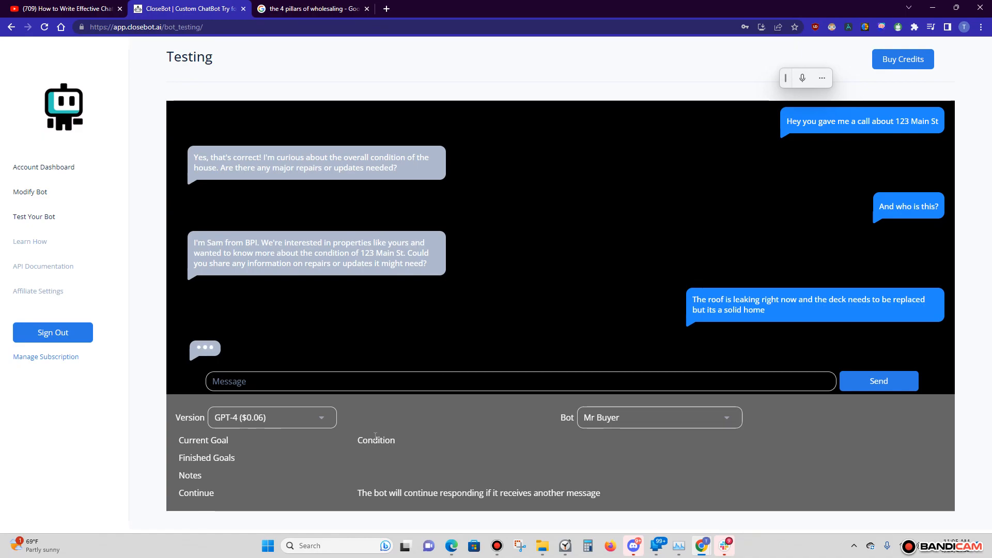
Review the goals and notes: Condition finished, motivation current, answer scored 85.
{"action": "left_click", "coordinate": [879, 380]}
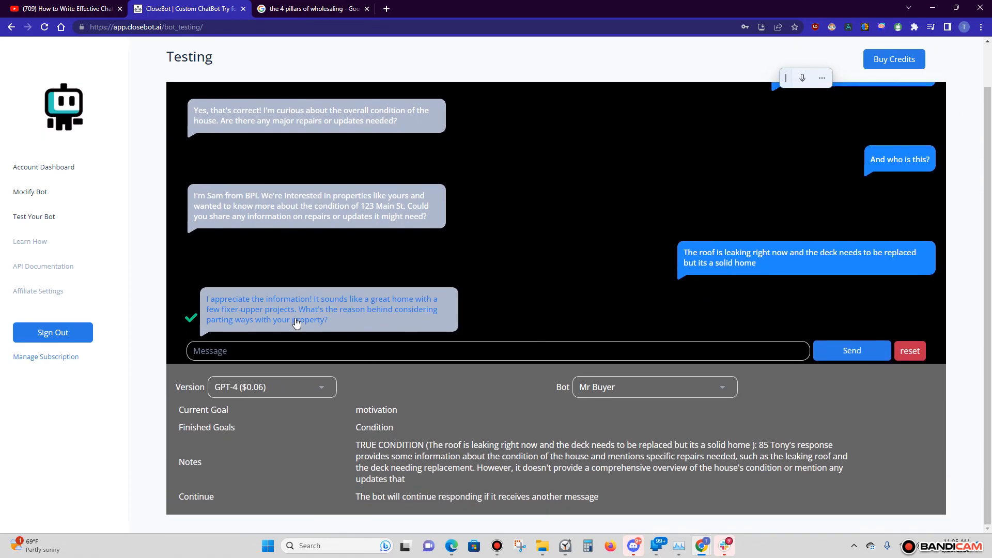
{"action": "mouse_move", "coordinate": [417, 310]}
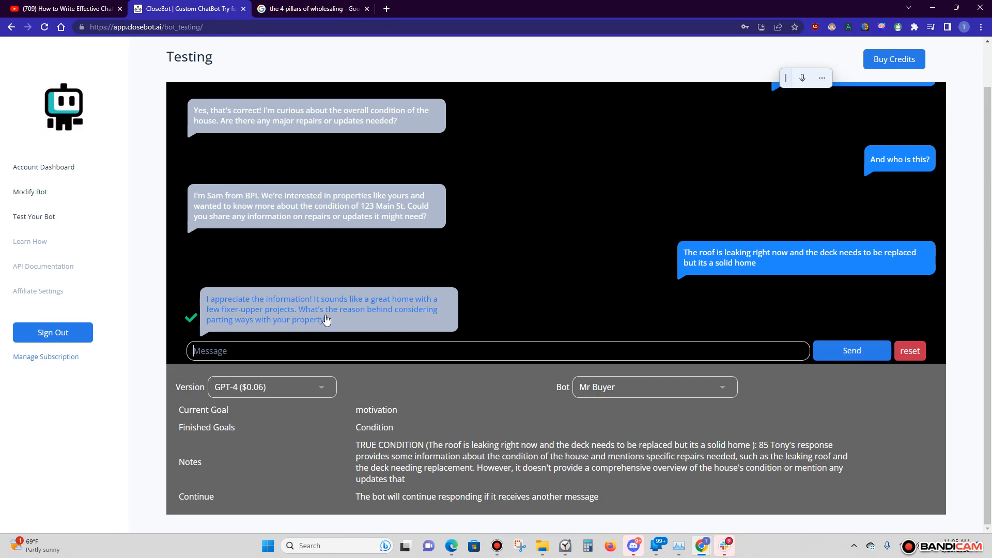
{"action": "mouse_move", "coordinate": [417, 346]}
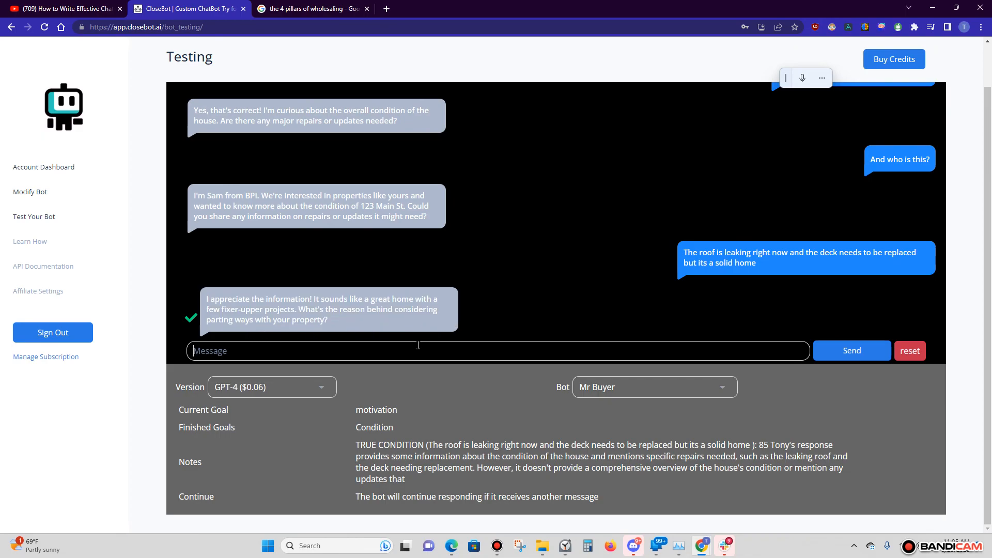
{"action": "mouse_move", "coordinate": [422, 316]}
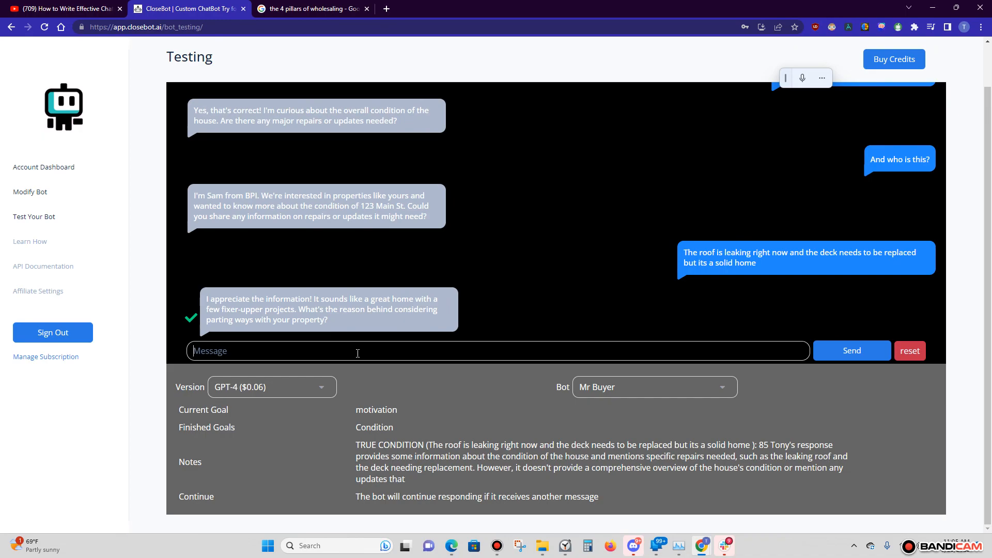
{"action": "mouse_move", "coordinate": [564, 443]}
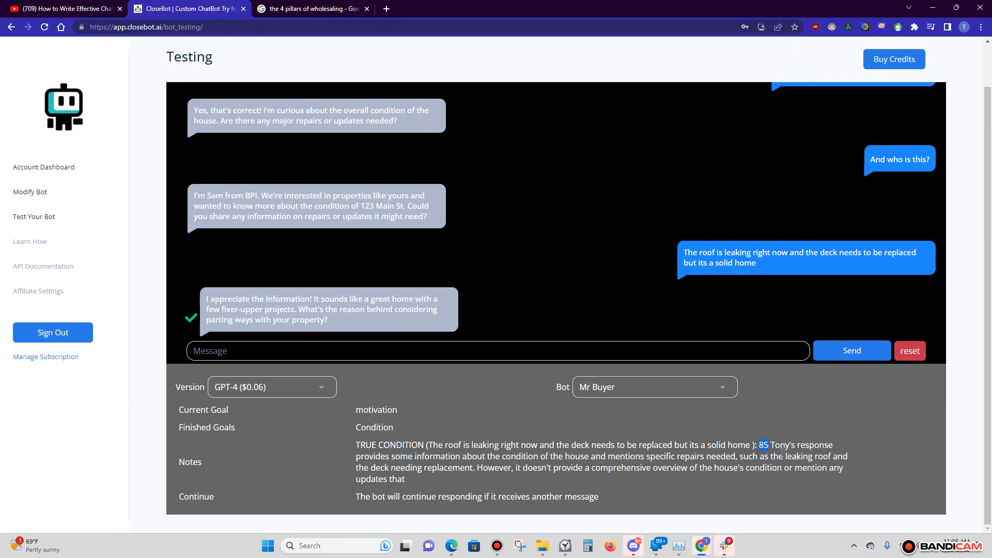
{"action": "mouse_move", "coordinate": [392, 353]}
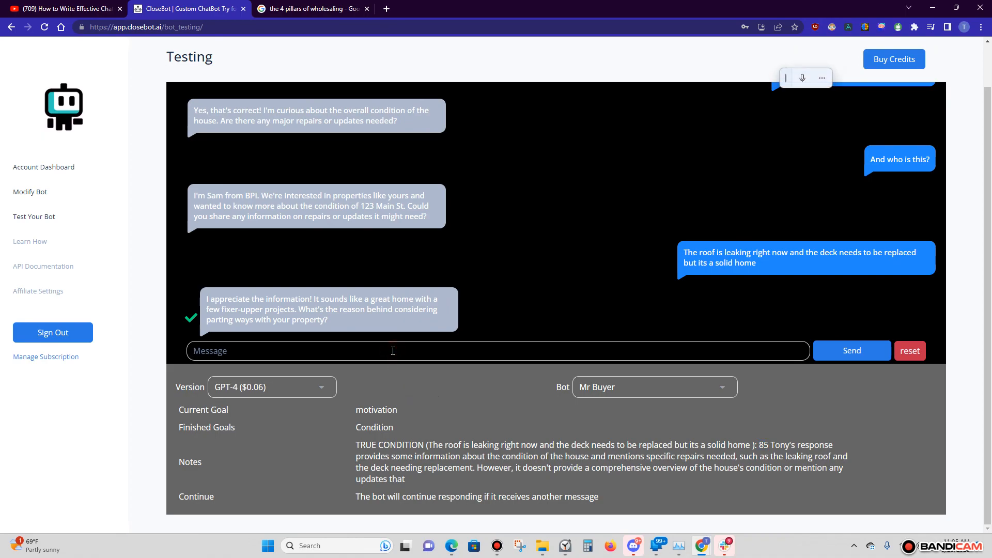
Send 'Moved out of town and dont want to repair it myself' as the motivation answer.
{"action": "type", "text": "Moved out of t"}
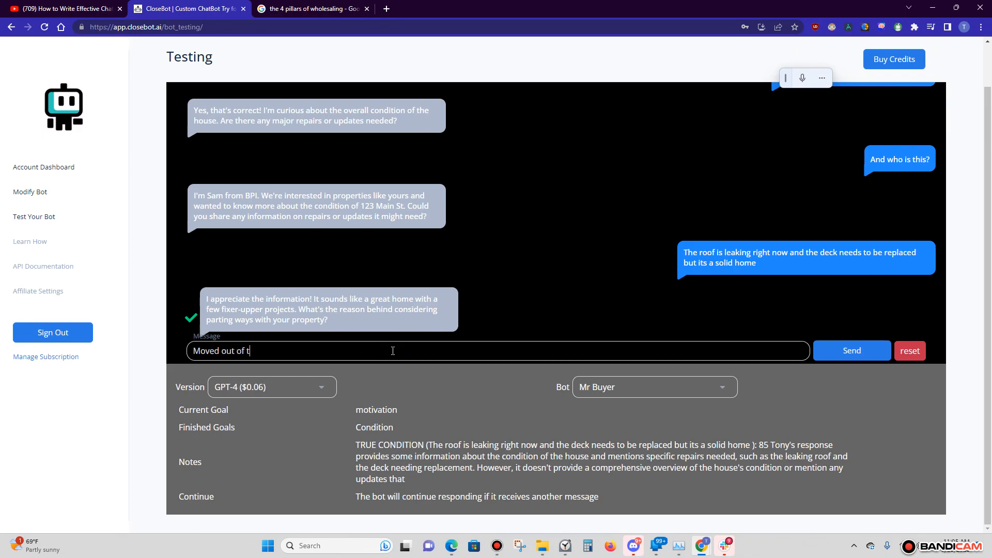
{"action": "type", "text": "own and dont want to"}
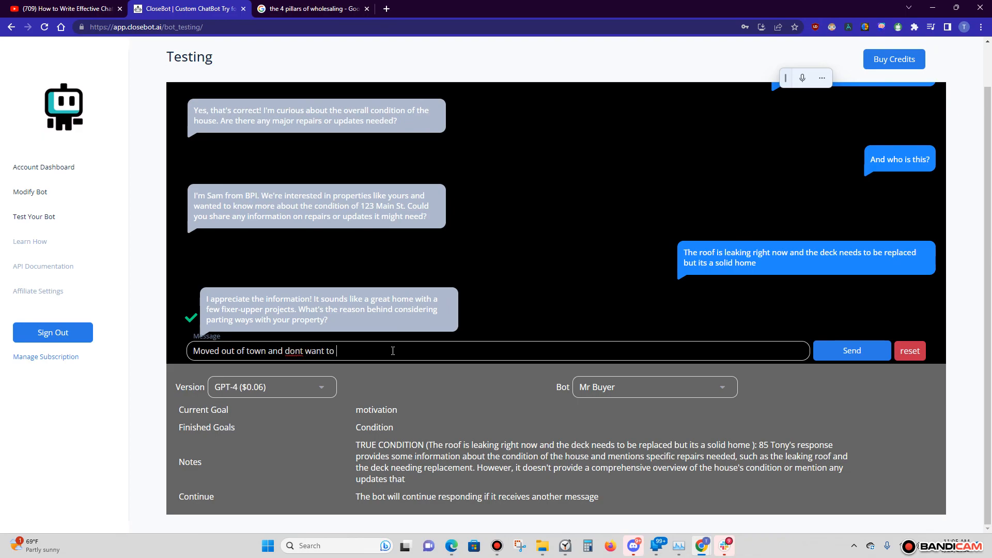
{"action": "type", "text": "repair"}
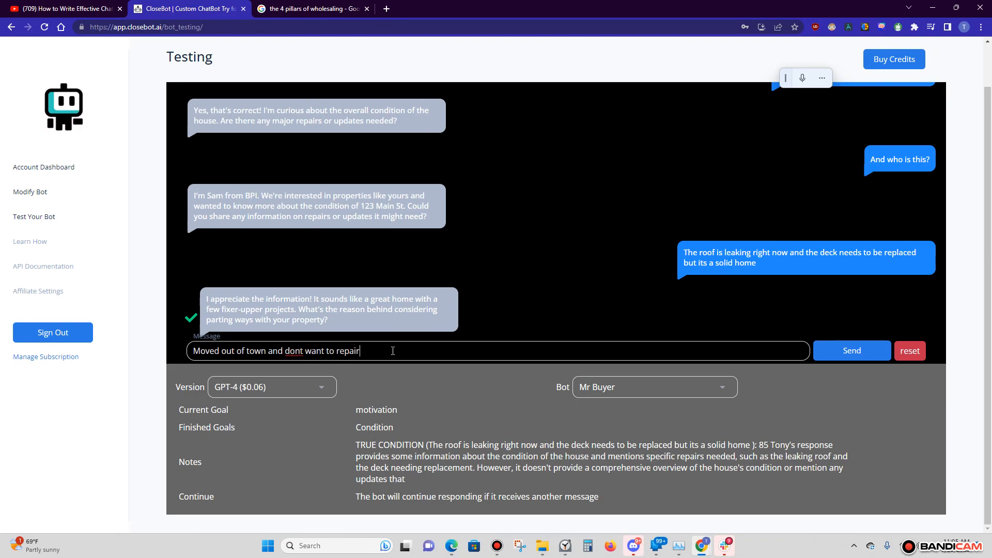
{"action": "type", "text": "it mys"}
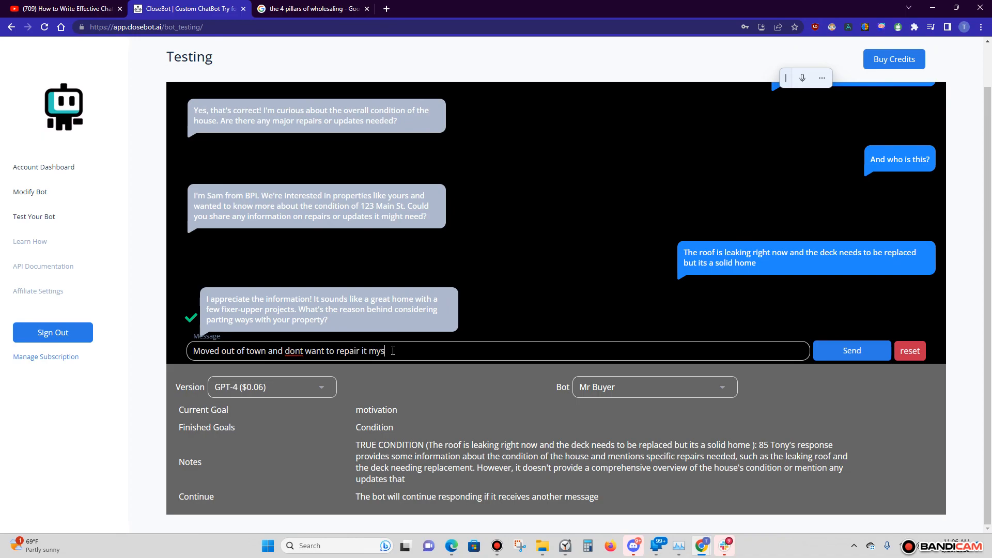
{"action": "type", "text": "elf"}
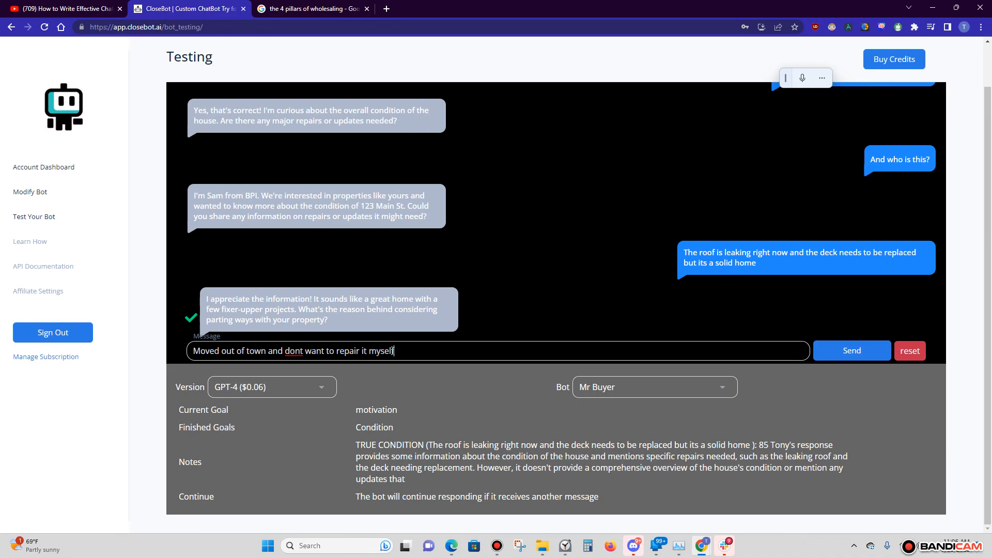
{"action": "left_click", "coordinate": [852, 351]}
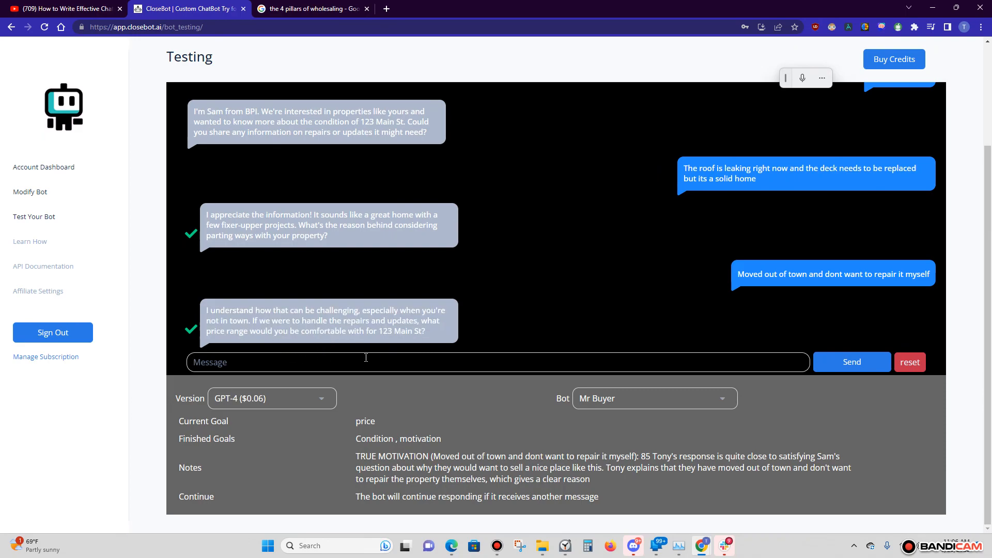
{"action": "mouse_move", "coordinate": [377, 363]}
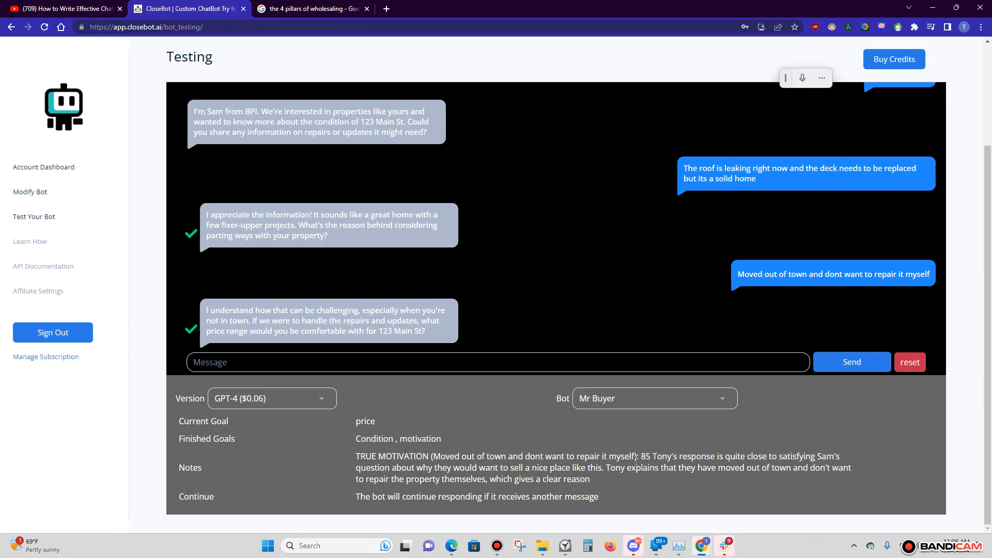
{"action": "double_click", "coordinate": [645, 456]}
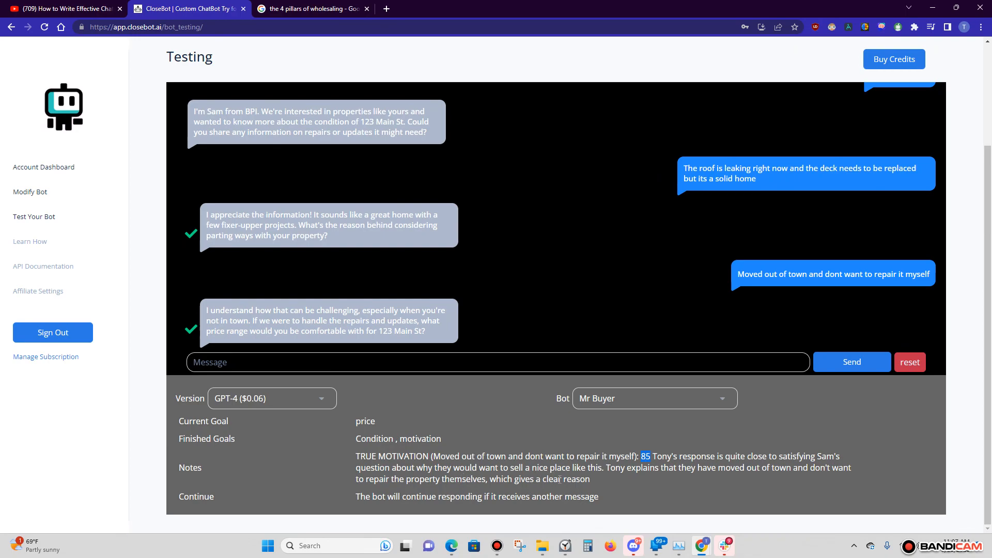
{"action": "left_click", "coordinate": [443, 362]}
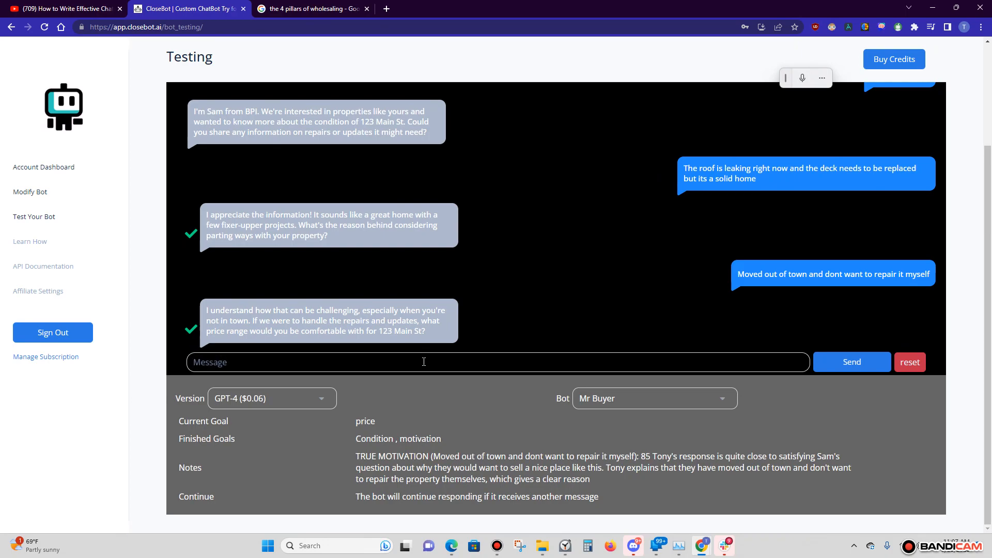
Send 'Neighbor sold for $200k' as the first price answer.
{"action": "type", "text": "Neighbor"}
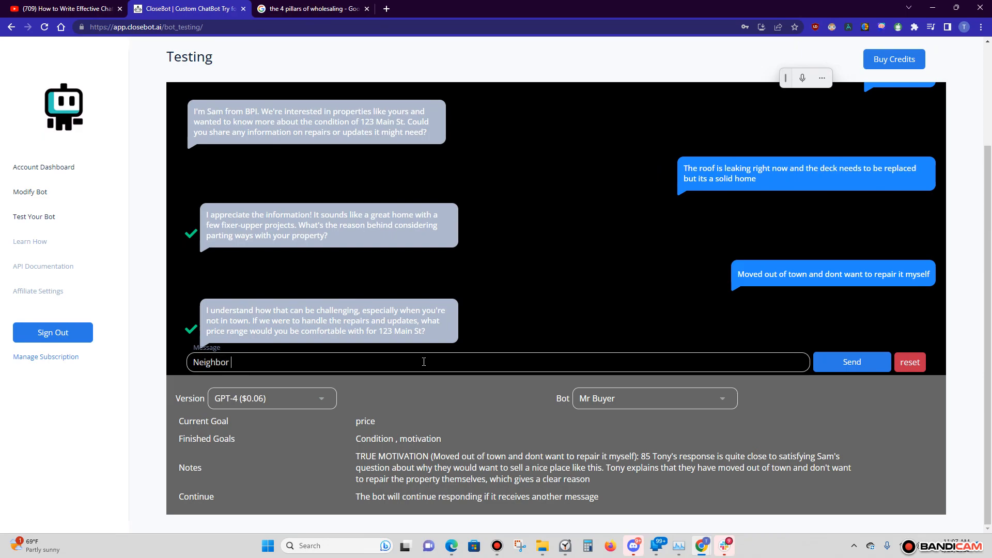
{"action": "type", "text": "sold for $"}
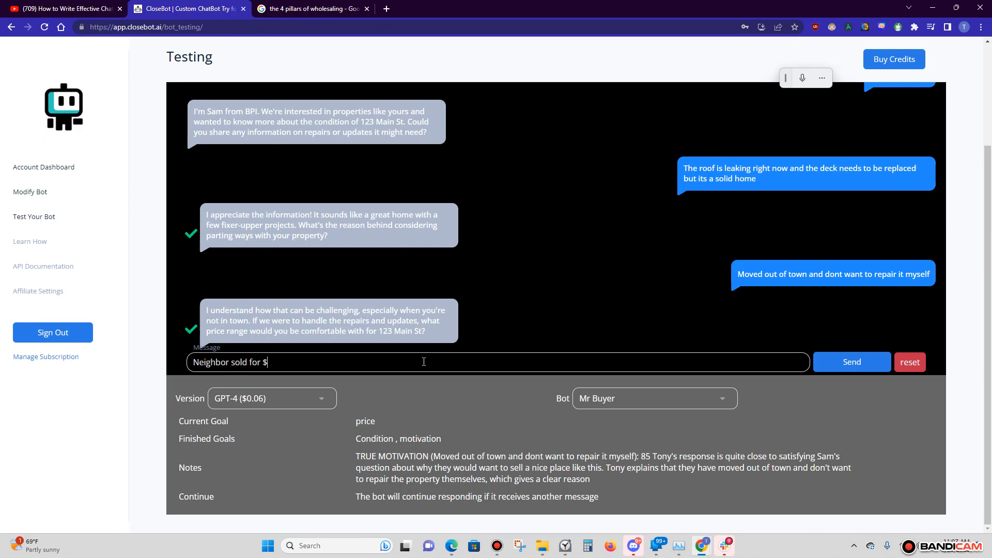
{"action": "type", "text": "200"}
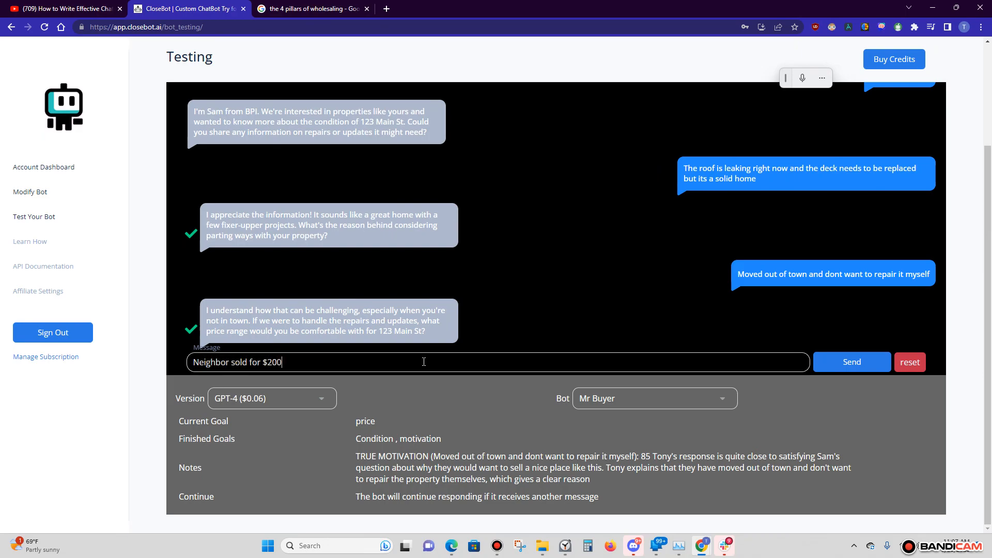
{"action": "left_click", "coordinate": [851, 362]}
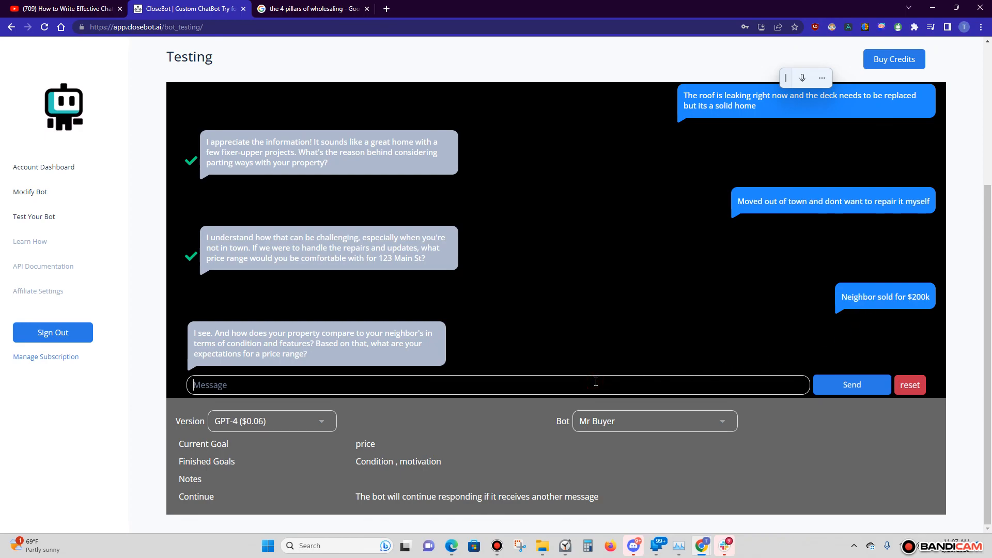
Send 'I wont take less than $180k for it' as the minimum price.
{"action": "type", "text": "I wont tak"}
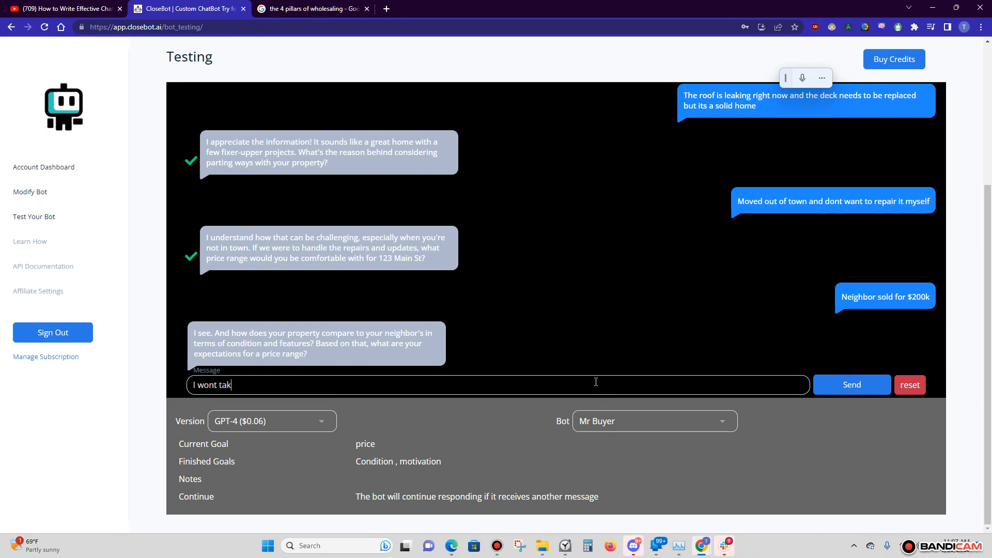
{"action": "type", "text": "e less than"}
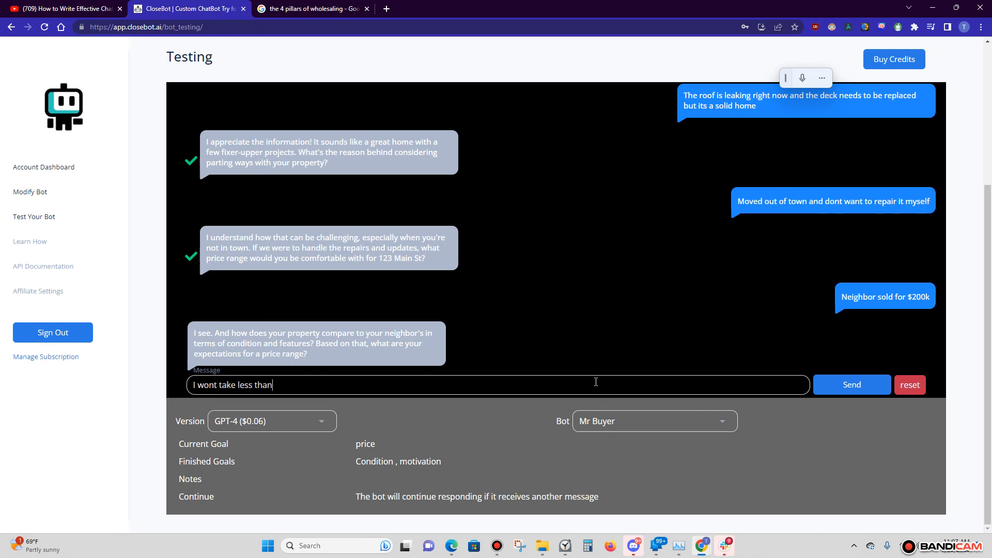
{"action": "type", "text": "$180k for"}
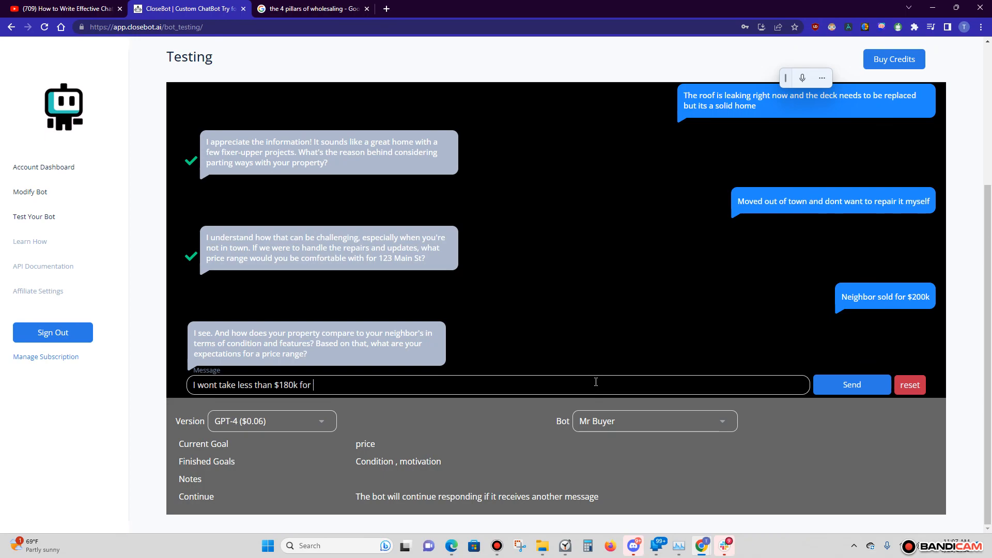
{"action": "left_click", "coordinate": [852, 384]}
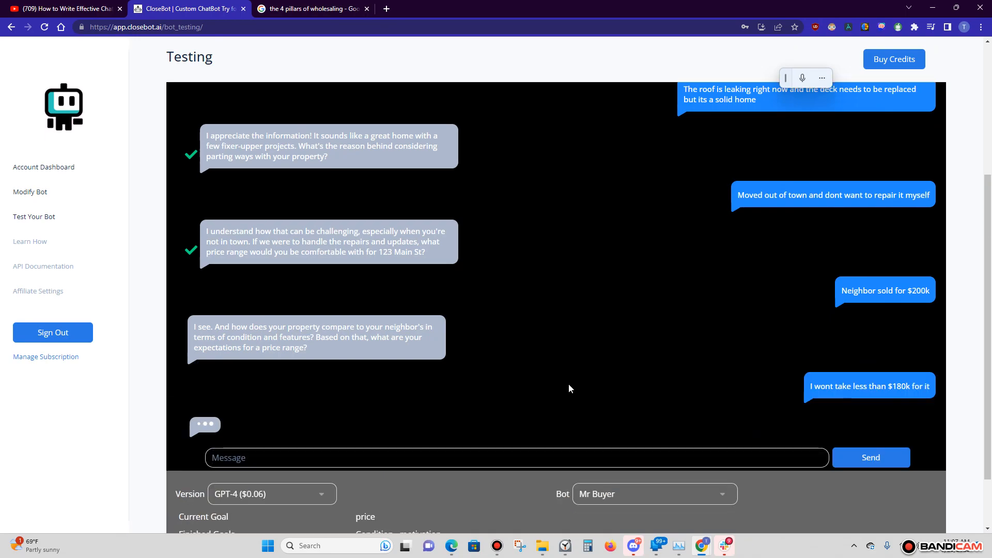
{"action": "mouse_move", "coordinate": [560, 391]}
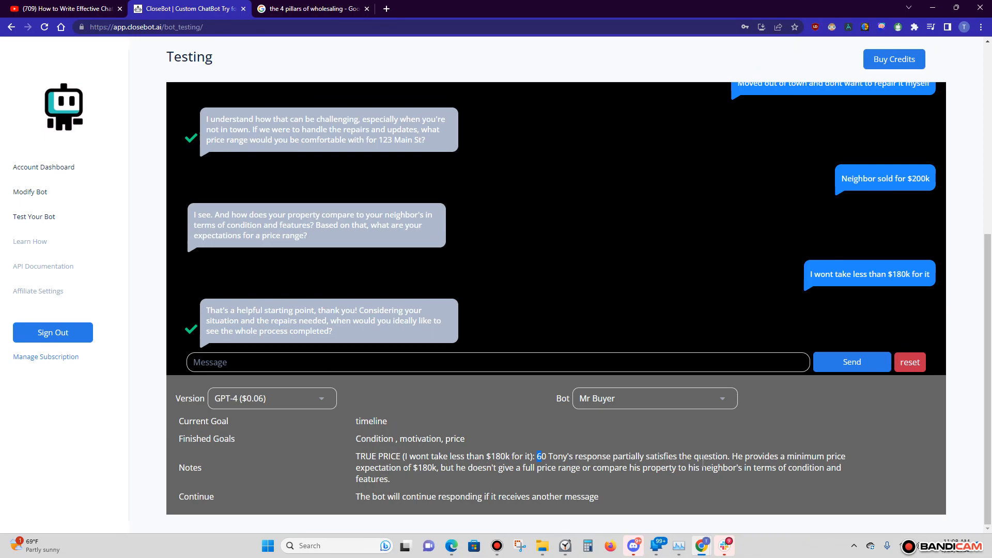
{"action": "mouse_move", "coordinate": [383, 323]}
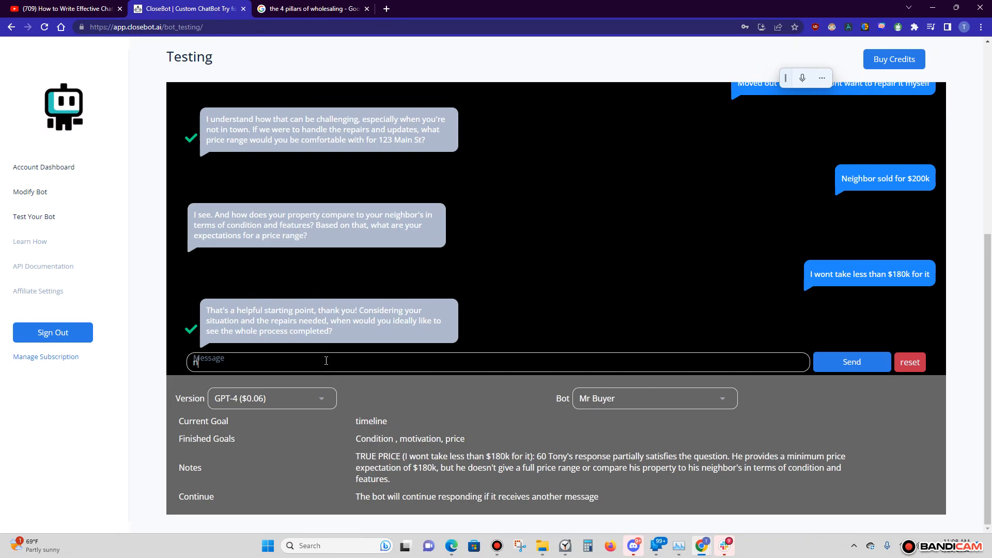
Send 'next 30 days' as the timeline answer.
{"action": "type", "text": "next 3"}
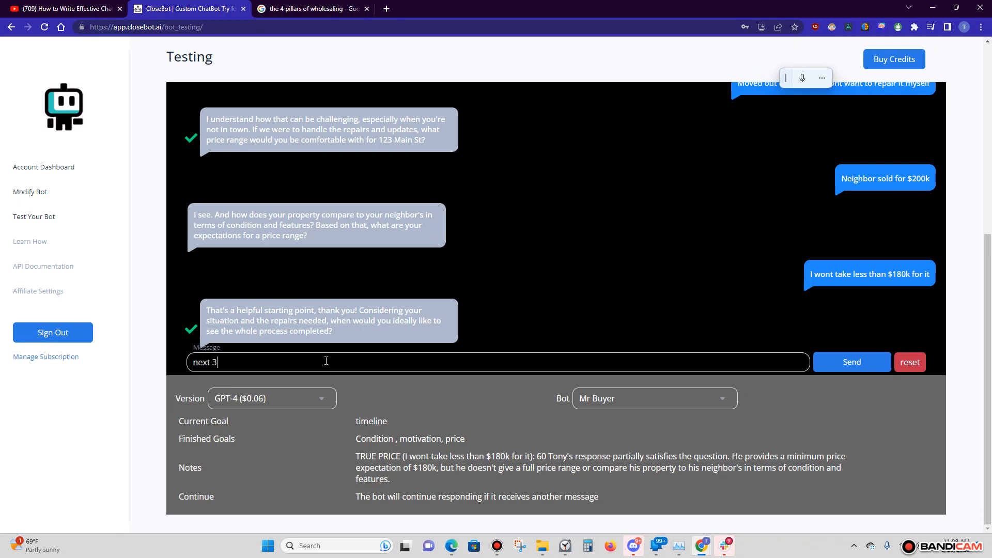
{"action": "left_click", "coordinate": [851, 362]}
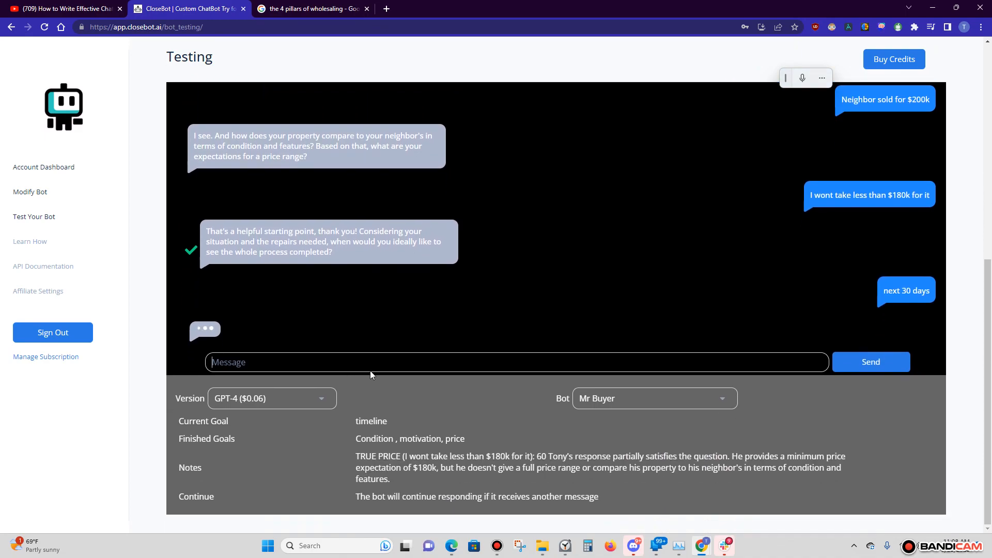
{"action": "mouse_move", "coordinate": [426, 322]}
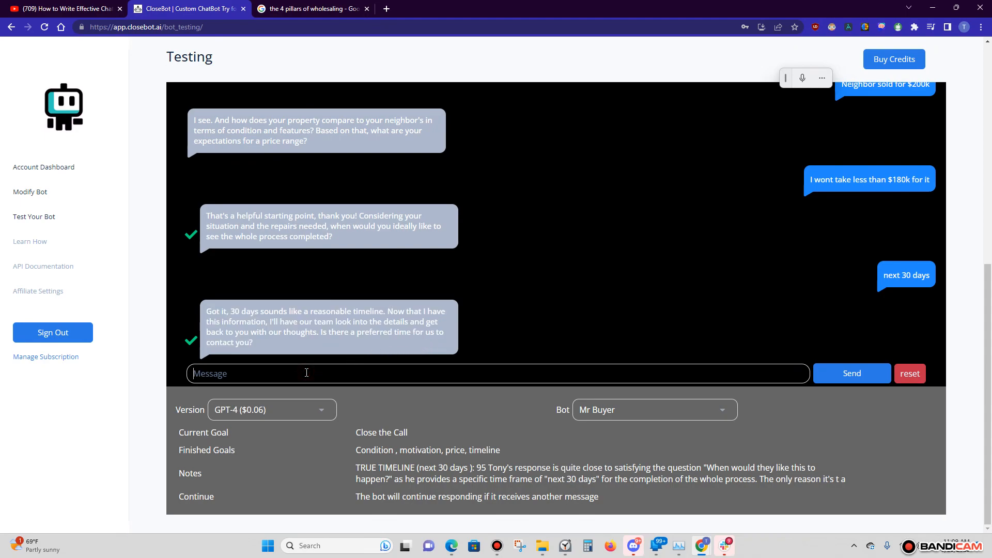
Send 'After 5pm' as the preferred contact time.
{"action": "type", "text": "Aff"}
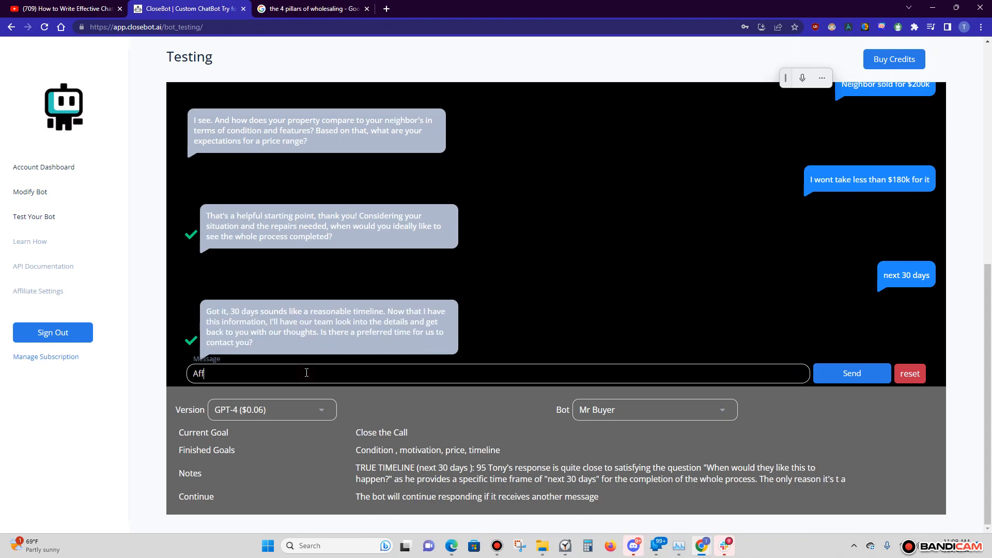
{"action": "type", "text": "After 5pm"}
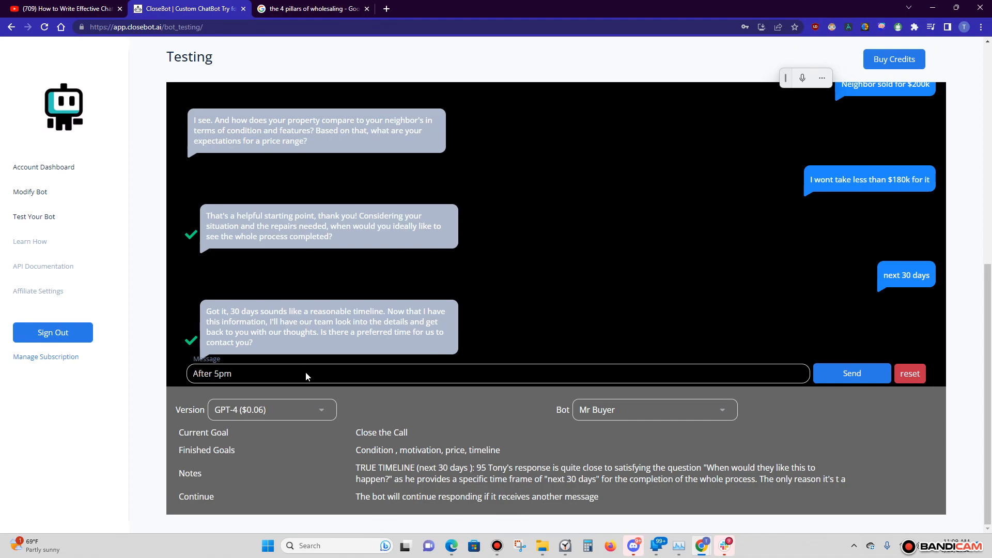
{"action": "left_click", "coordinate": [852, 373]}
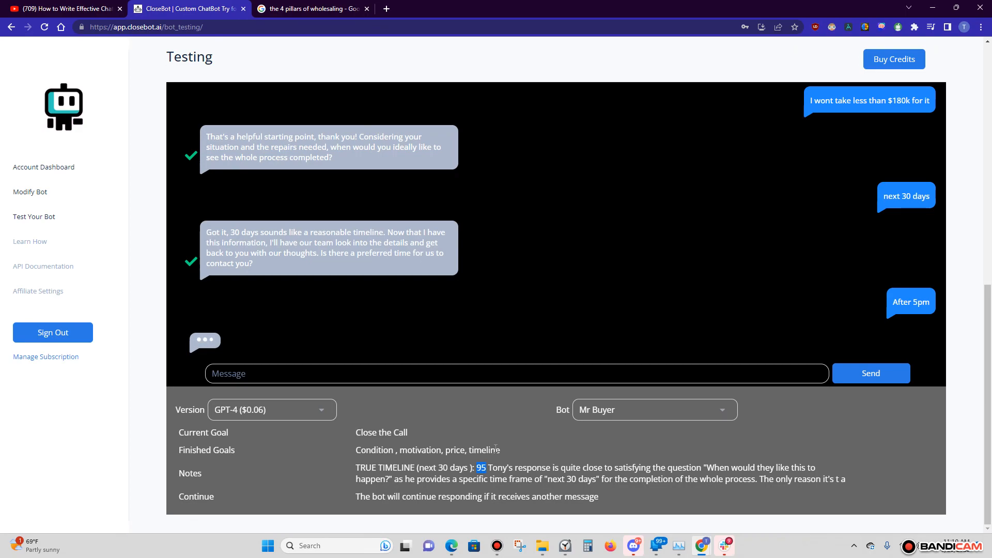
{"action": "mouse_move", "coordinate": [507, 373]}
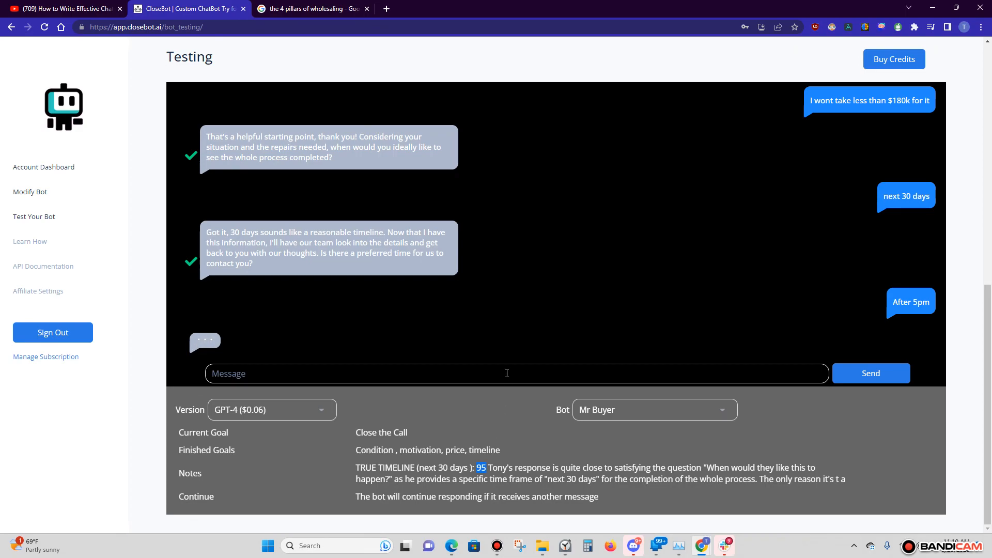
{"action": "mouse_move", "coordinate": [327, 316]}
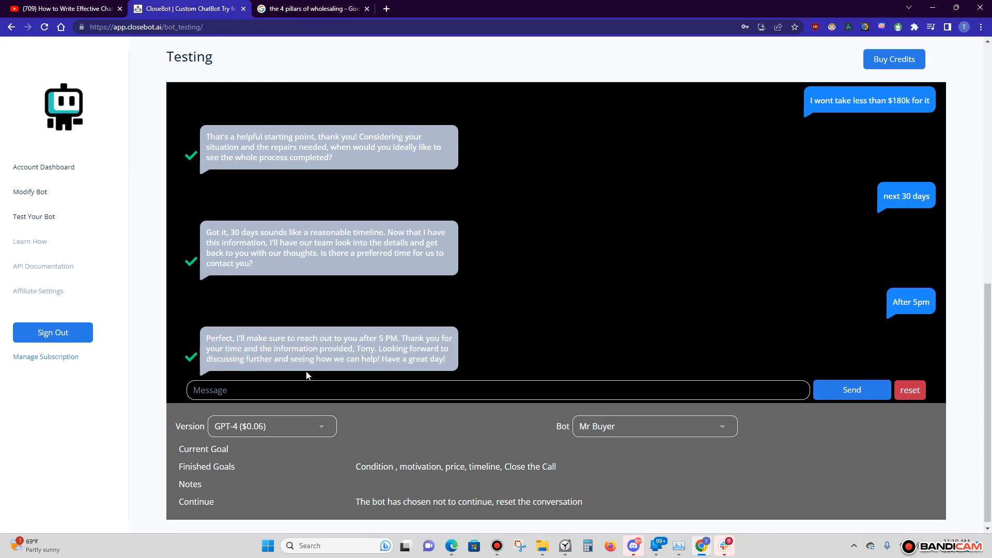
{"action": "mouse_move", "coordinate": [337, 377]}
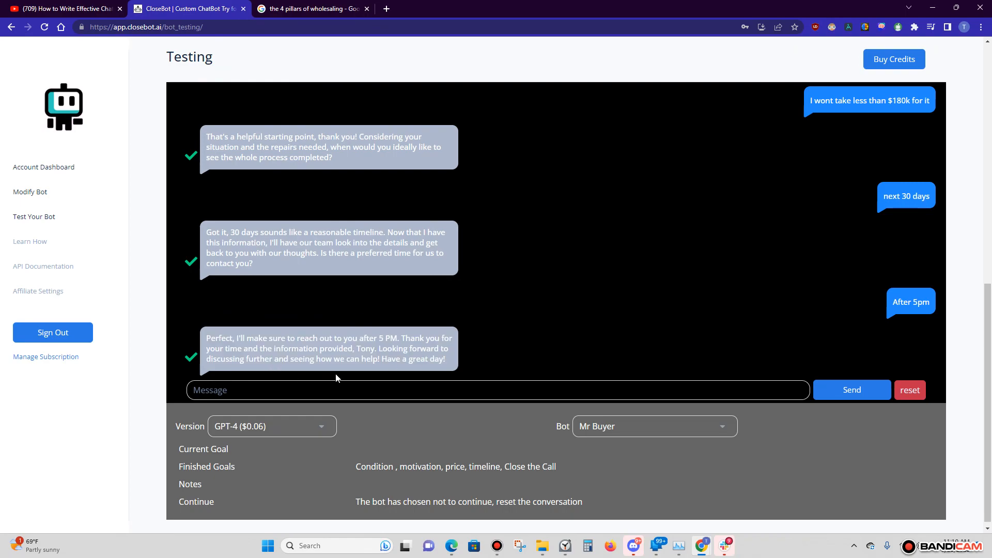
{"action": "mouse_move", "coordinate": [558, 360]}
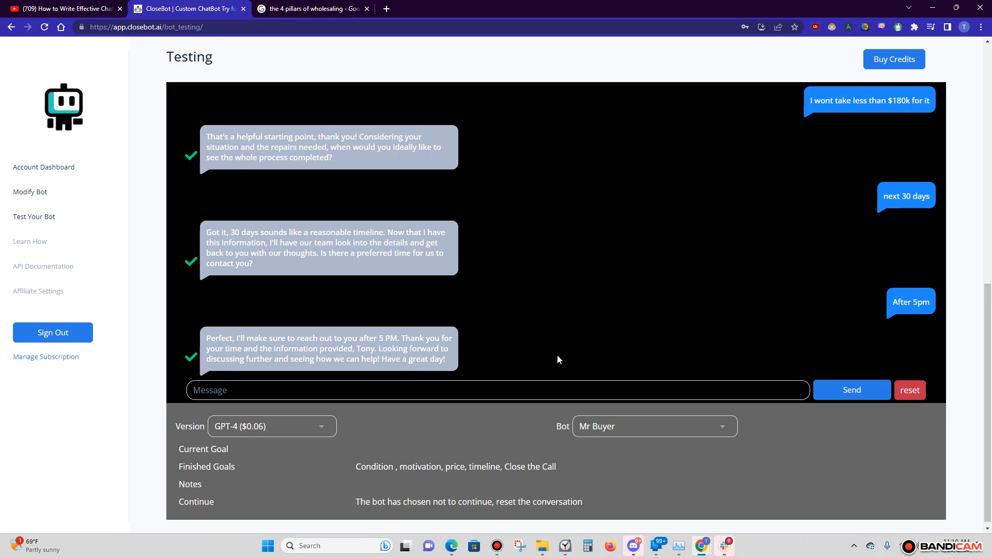
{"action": "scroll", "scroll_direction": "down", "scroll_amount": 3}
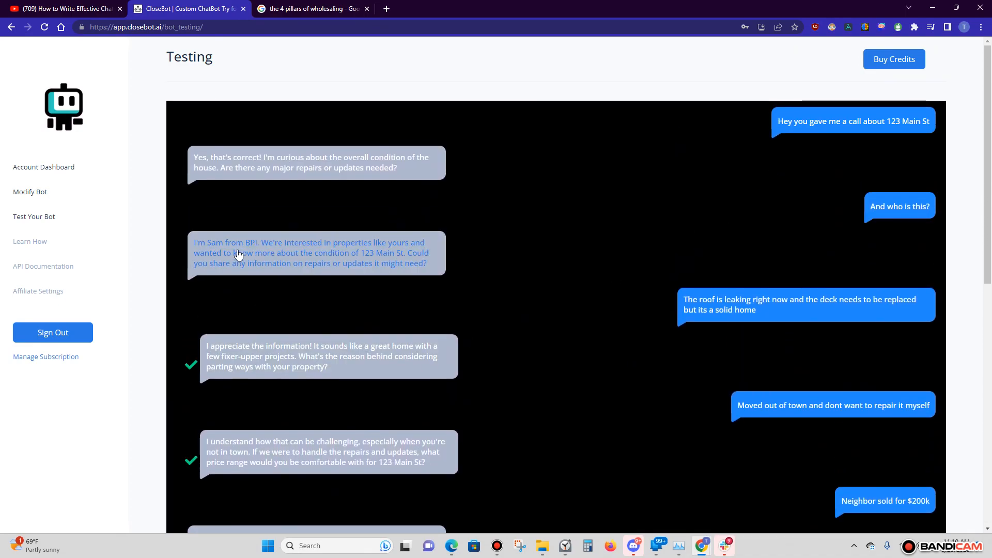
{"action": "scroll", "scroll_direction": "down", "scroll_amount": 3}
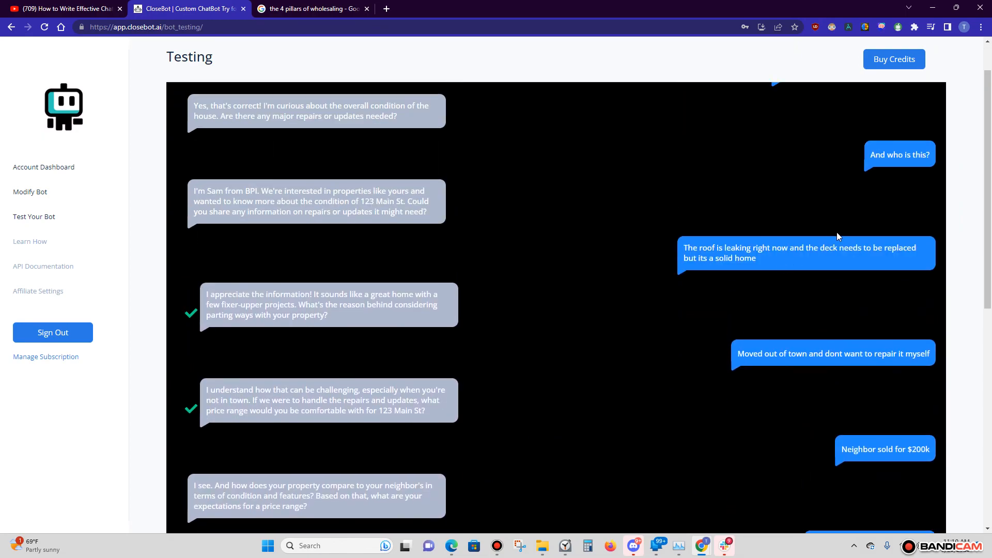
{"action": "mouse_move", "coordinate": [701, 296]}
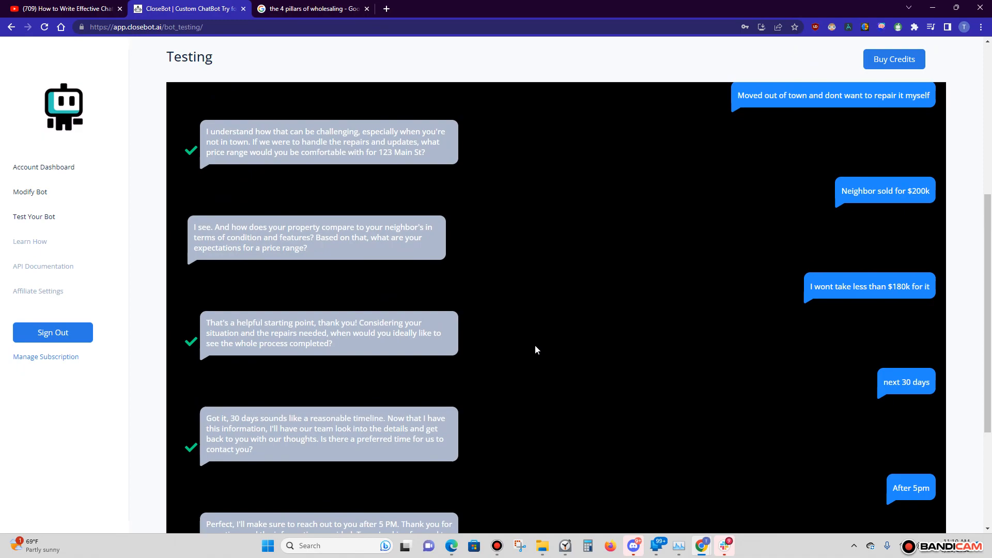
{"action": "mouse_move", "coordinate": [551, 342]}
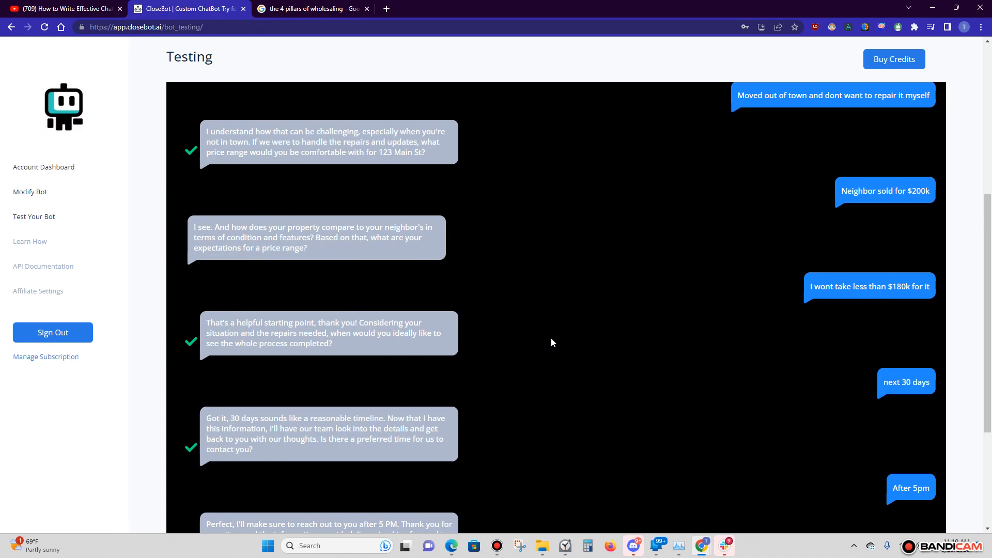
{"action": "scroll", "scroll_direction": "down", "scroll_amount": 3}
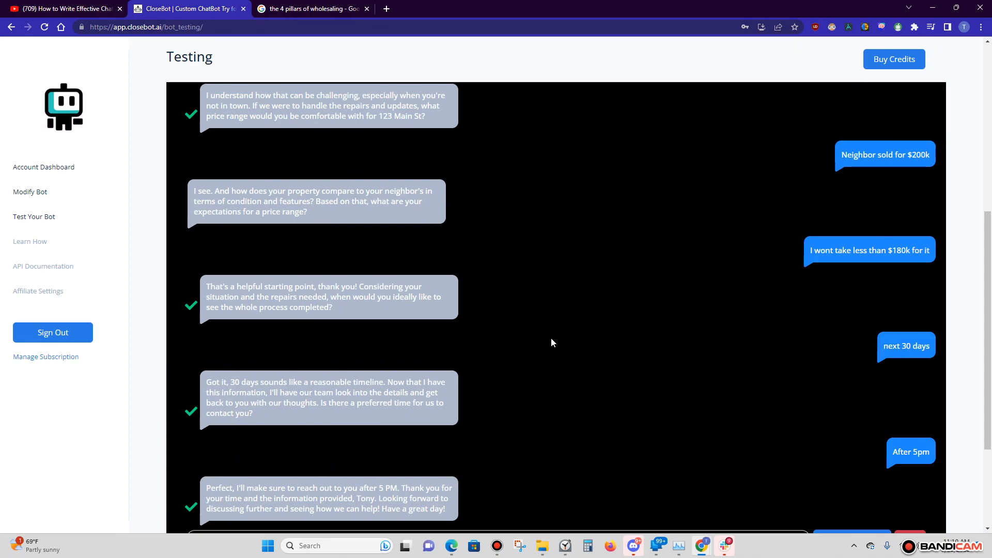
{"action": "mouse_move", "coordinate": [565, 339]}
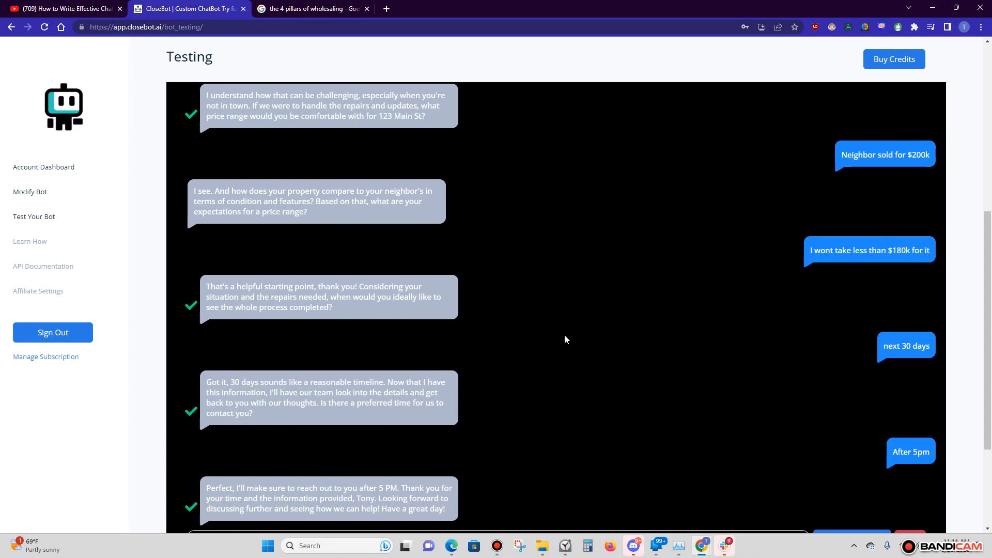
{"action": "scroll", "scroll_direction": "up", "scroll_amount": 3}
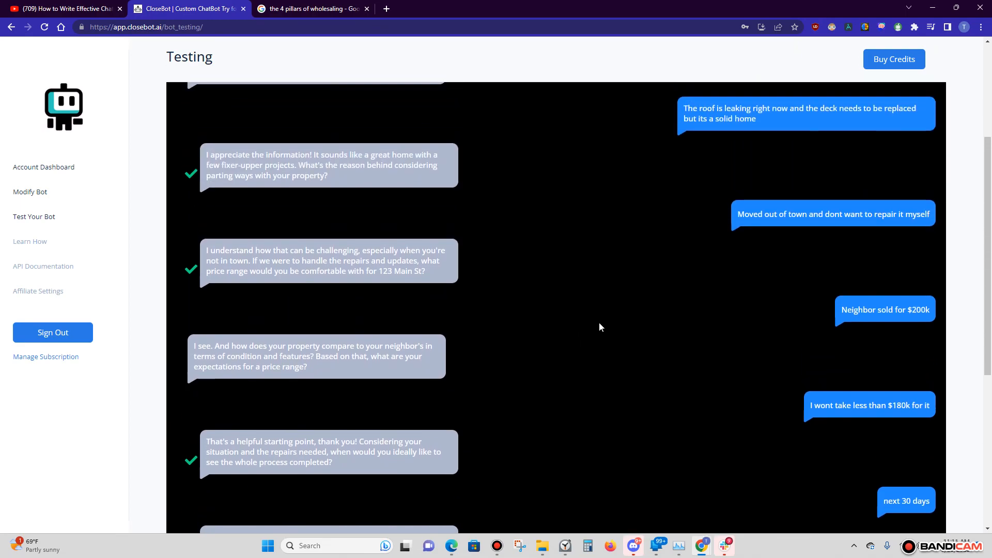